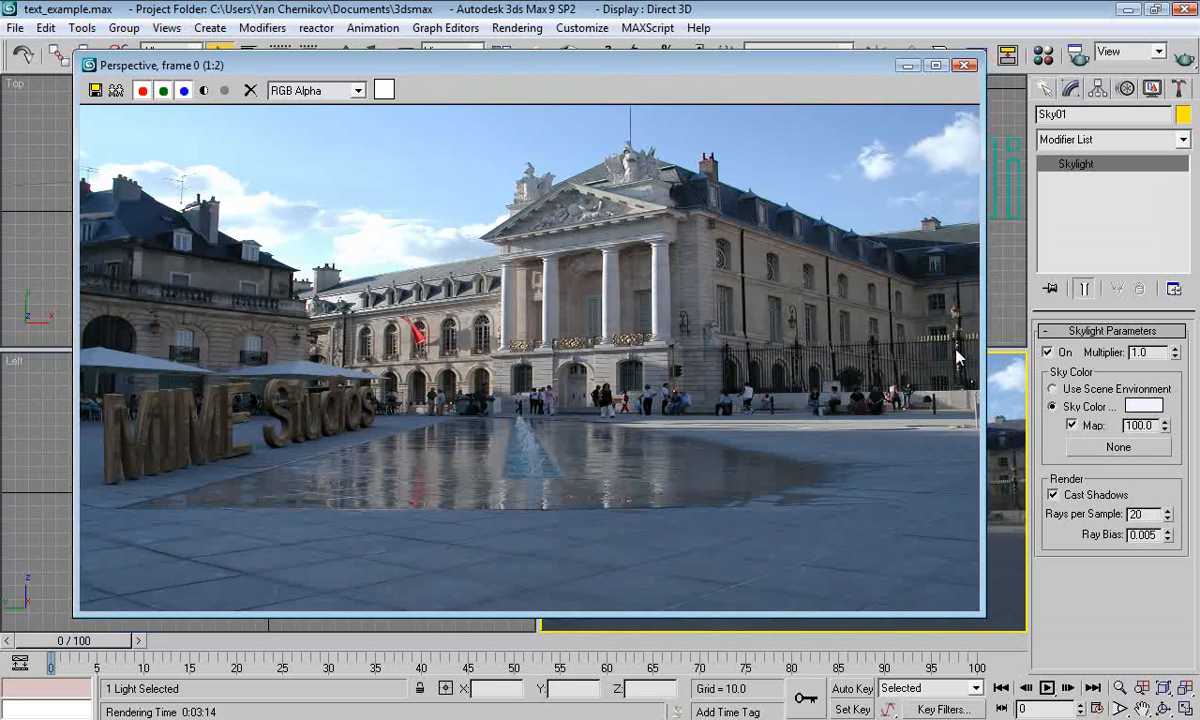
mouse_move(190, 393)
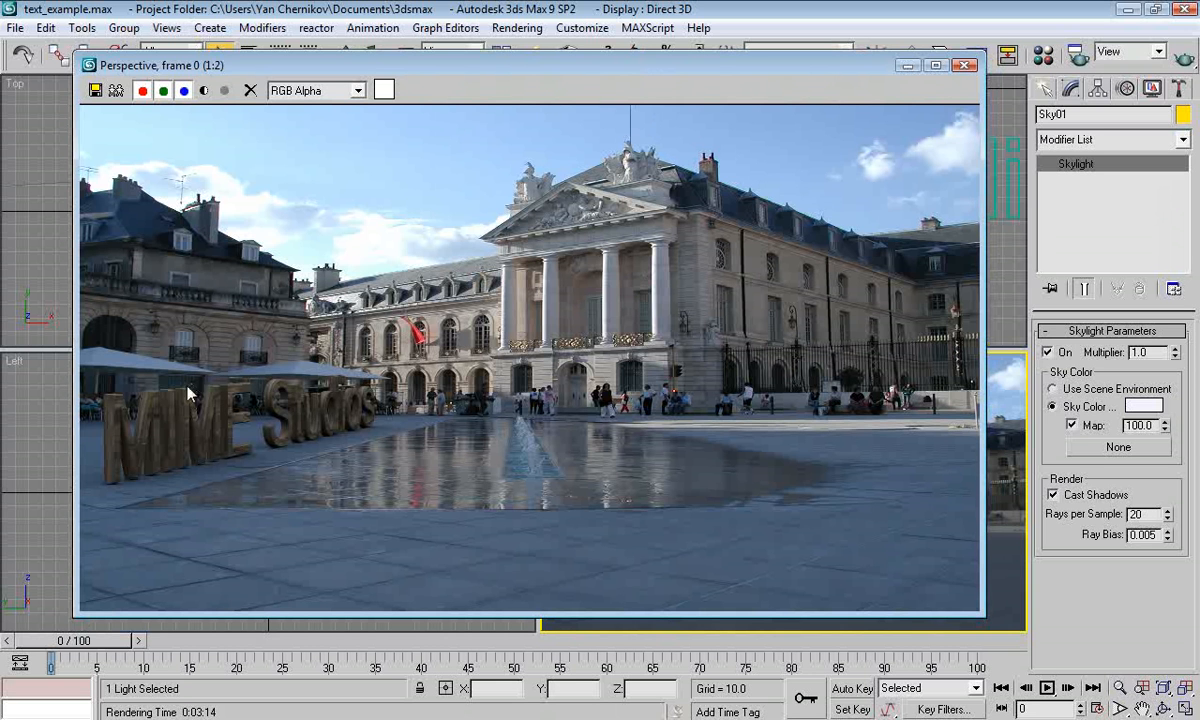
mouse_move(220, 378)
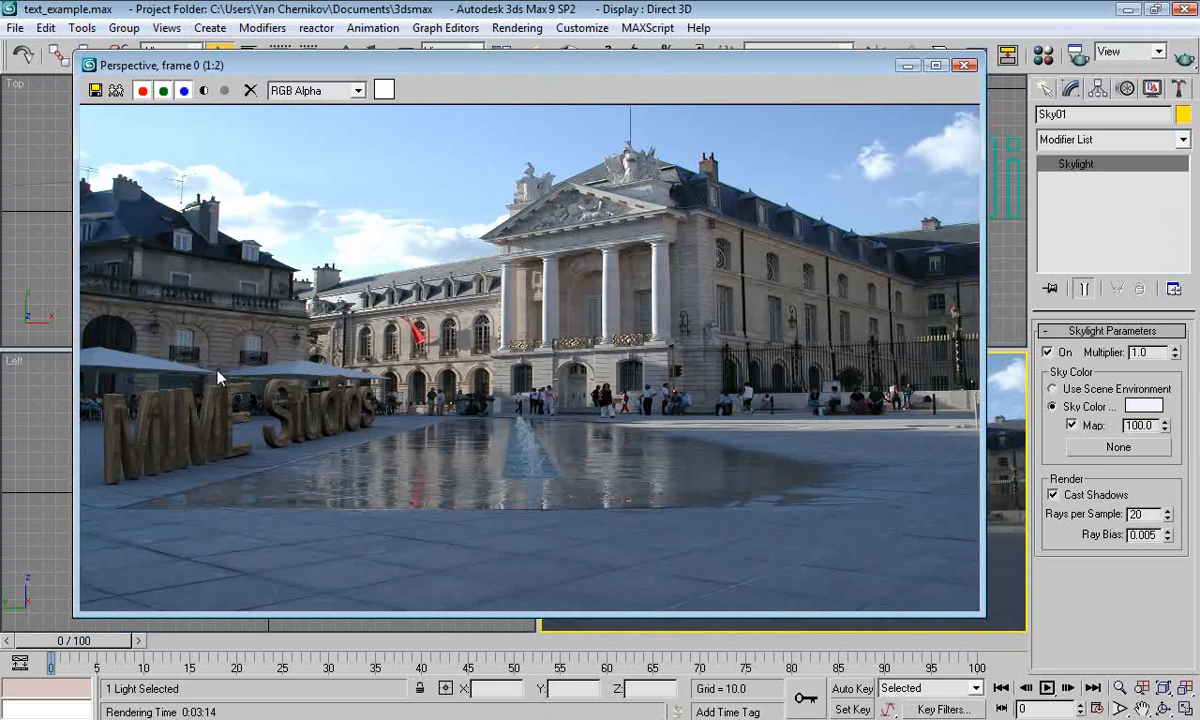
mouse_move(437, 473)
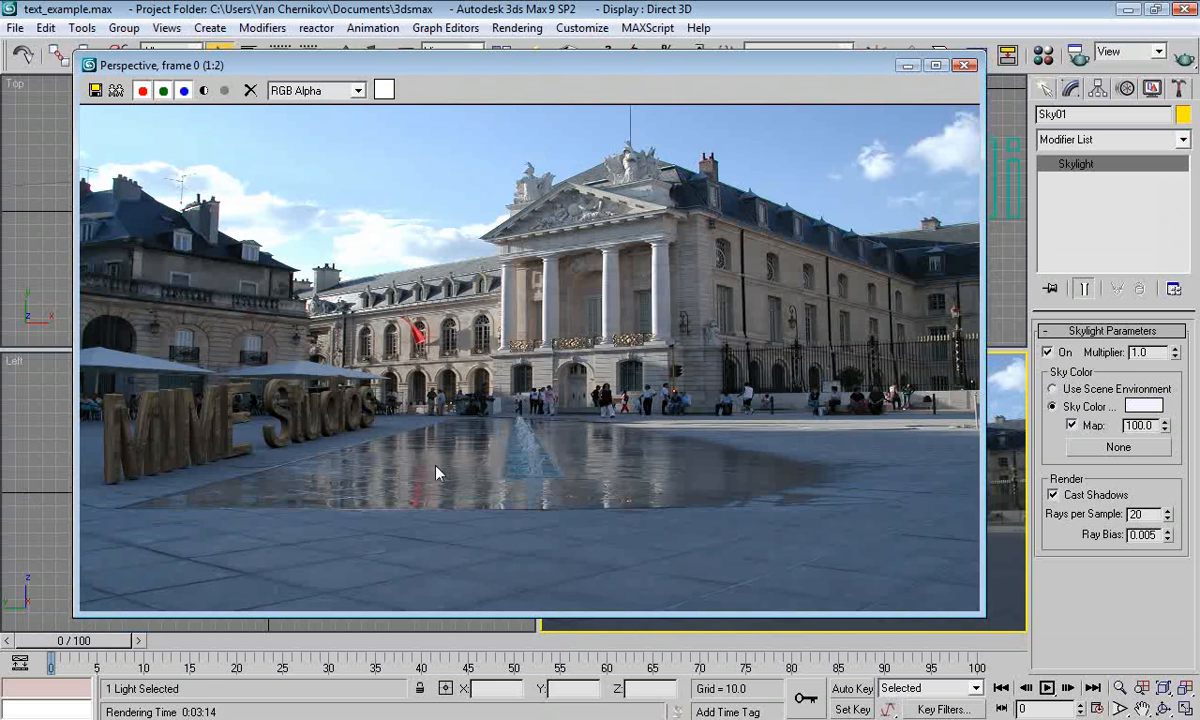
mouse_move(610, 493)
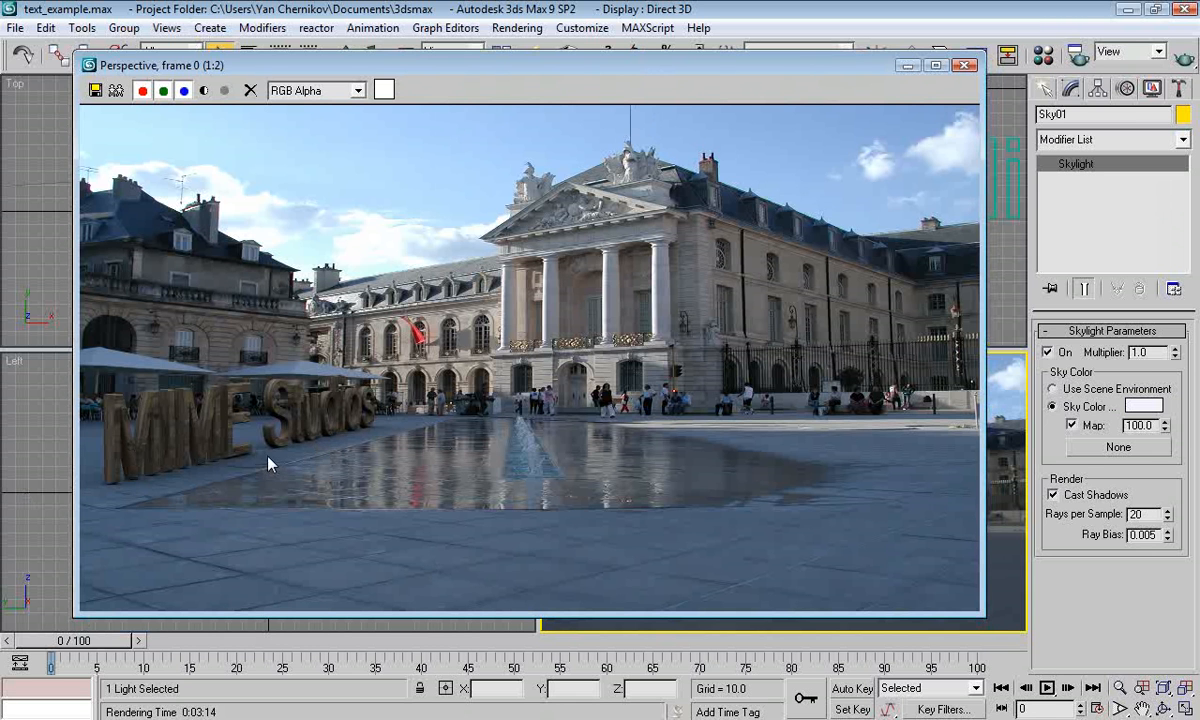
mouse_move(225, 423)
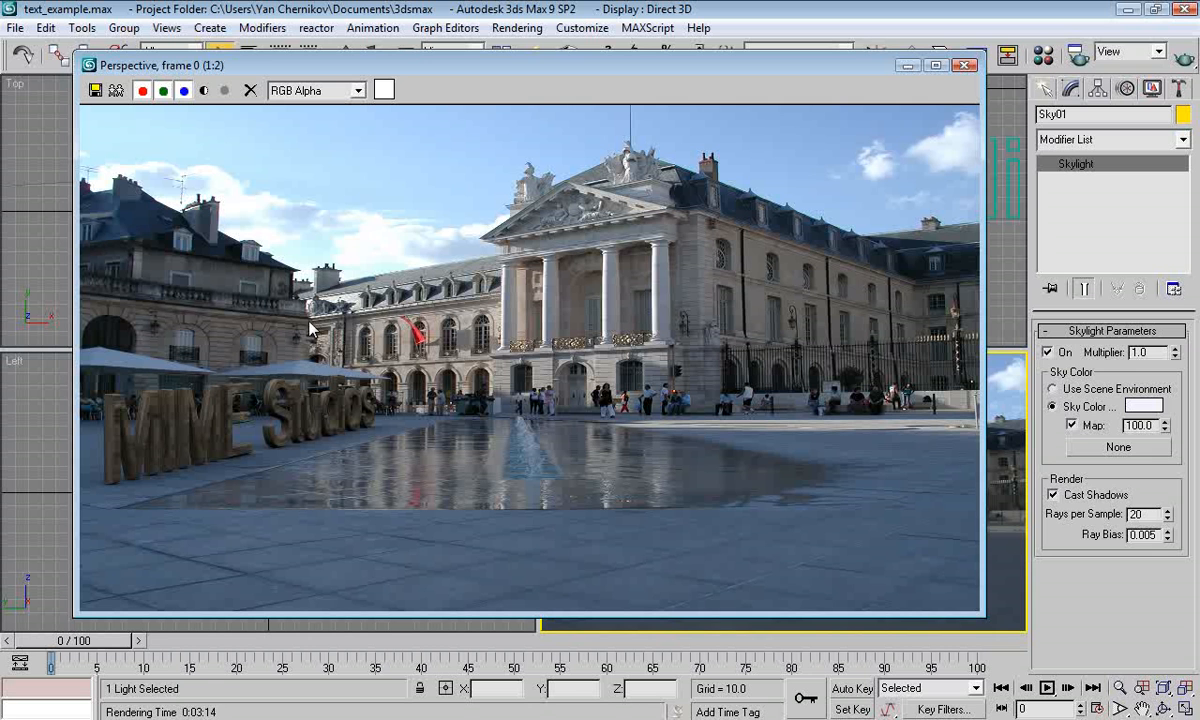
mouse_move(325, 378)
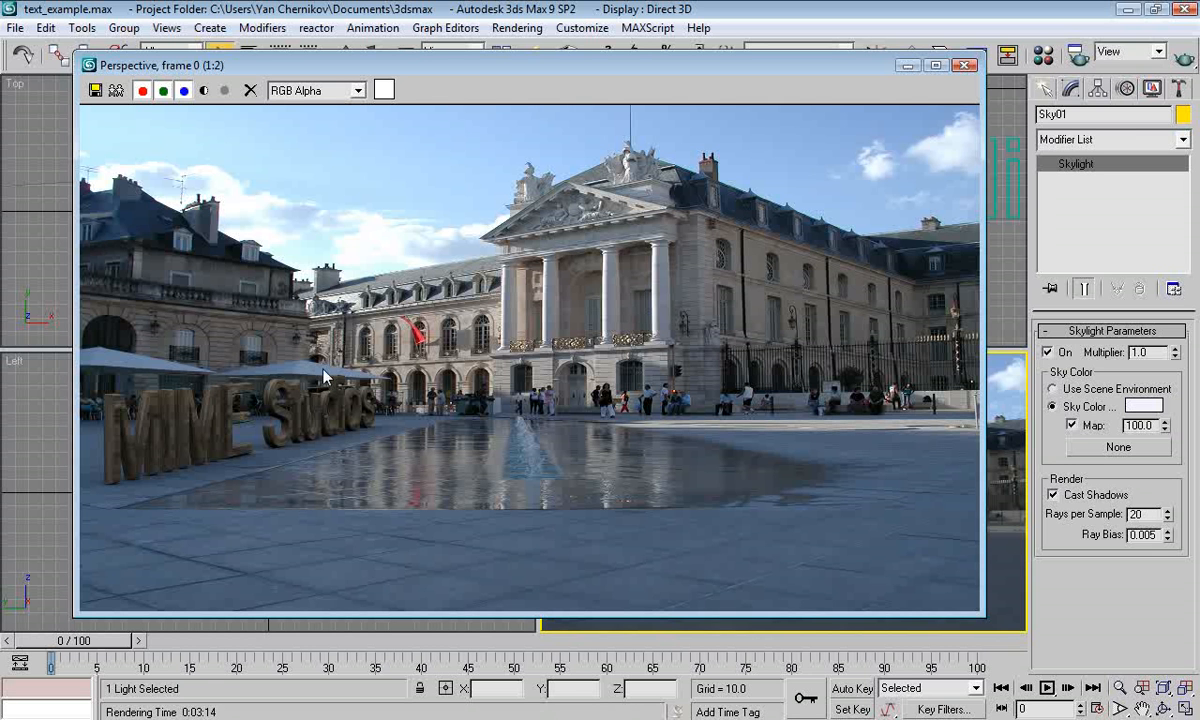
mouse_move(185, 425)
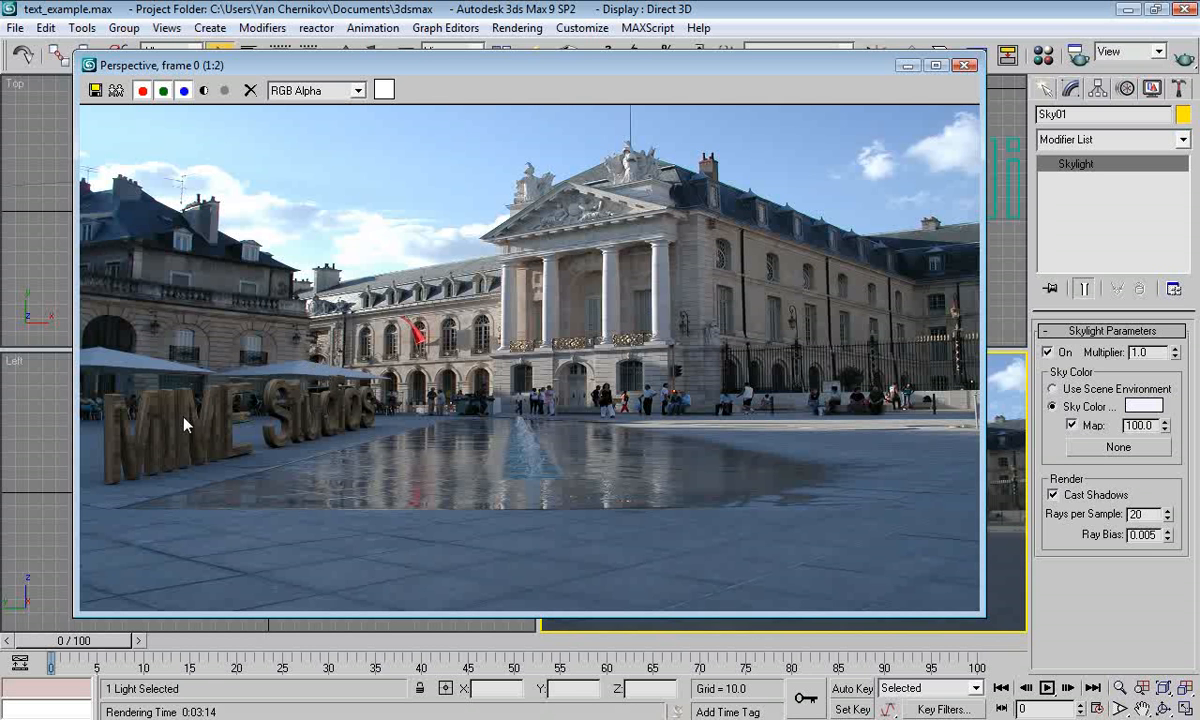
mouse_move(163, 450)
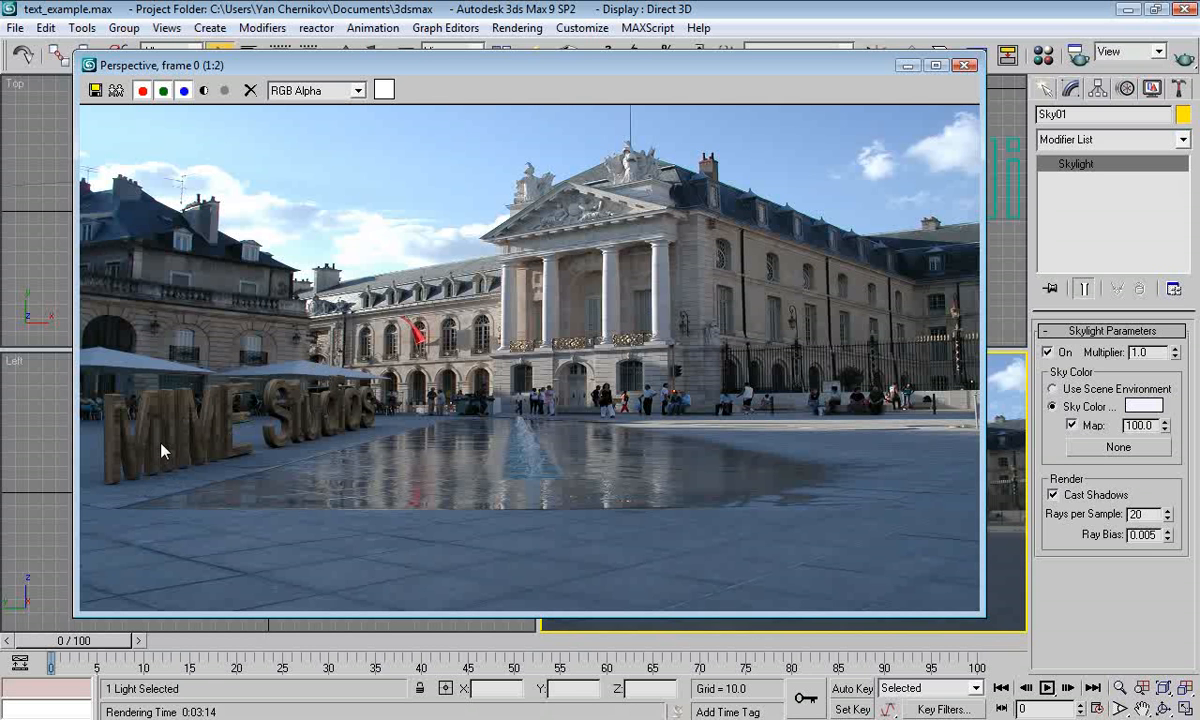
mouse_move(196, 442)
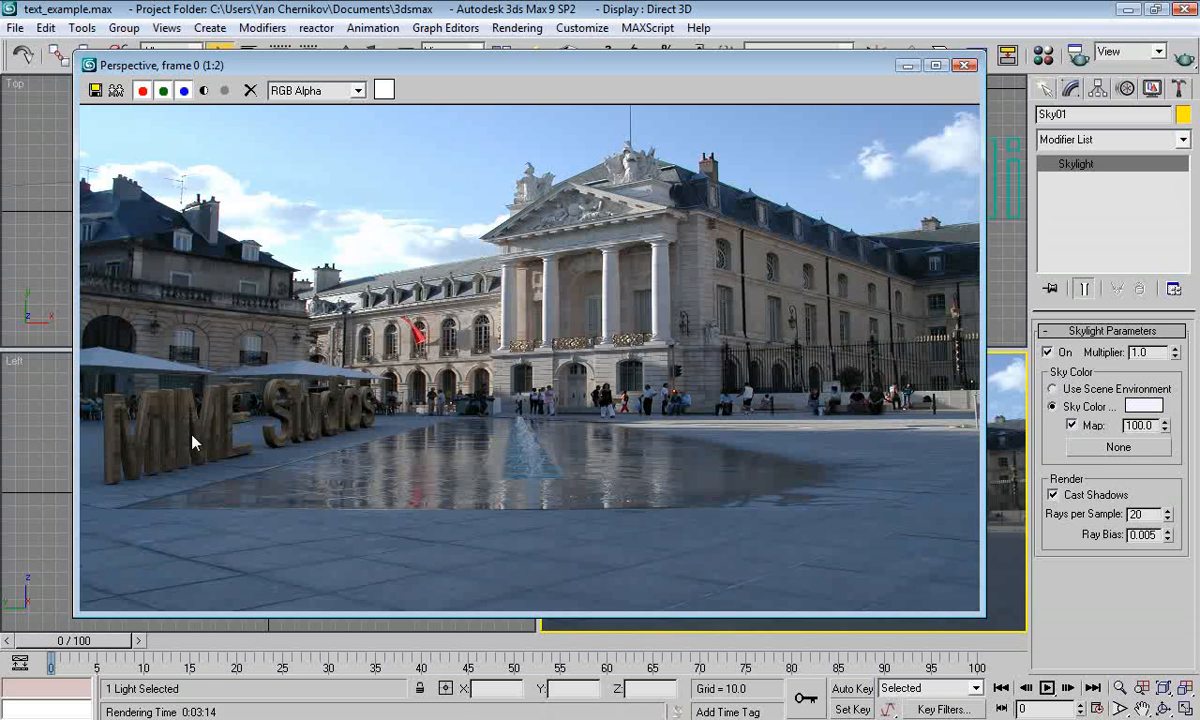
mouse_move(399, 363)
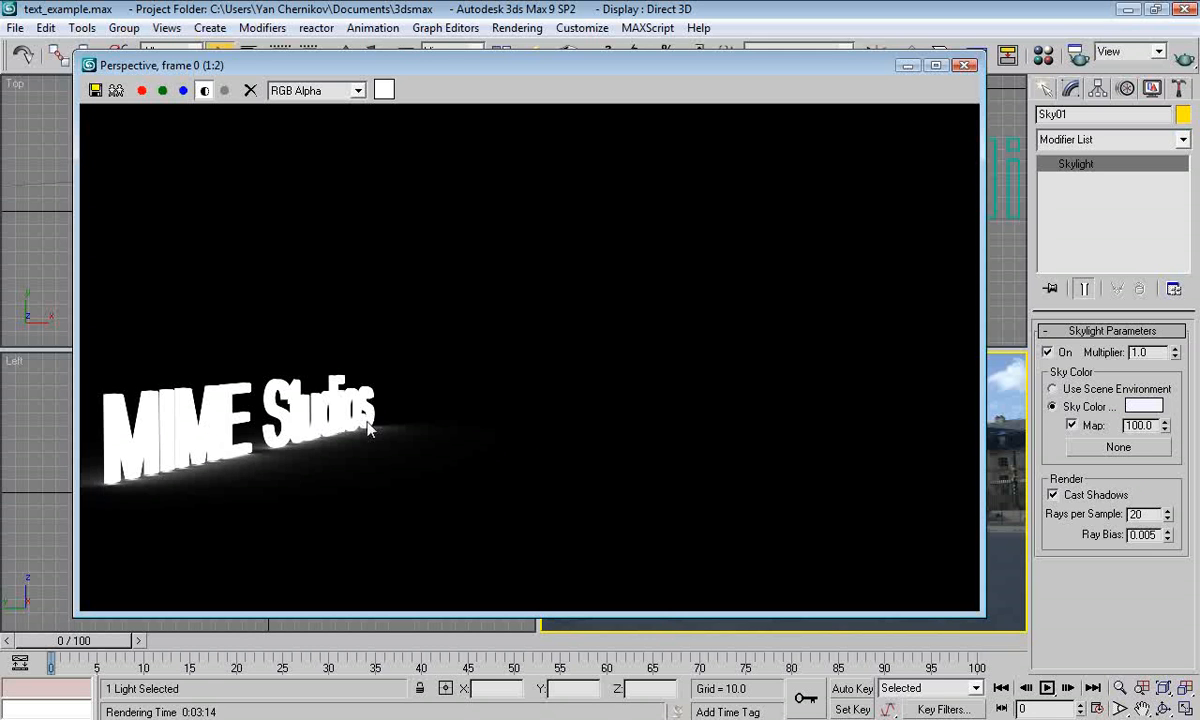
mouse_move(230, 218)
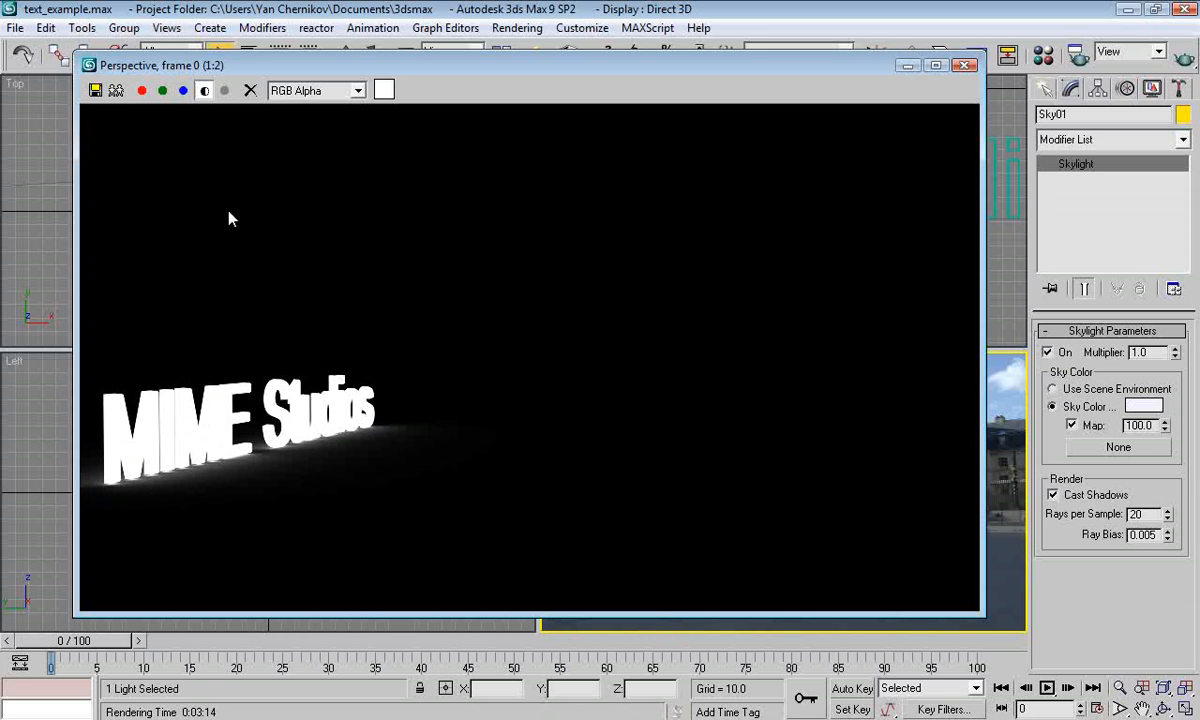
mouse_move(170, 465)
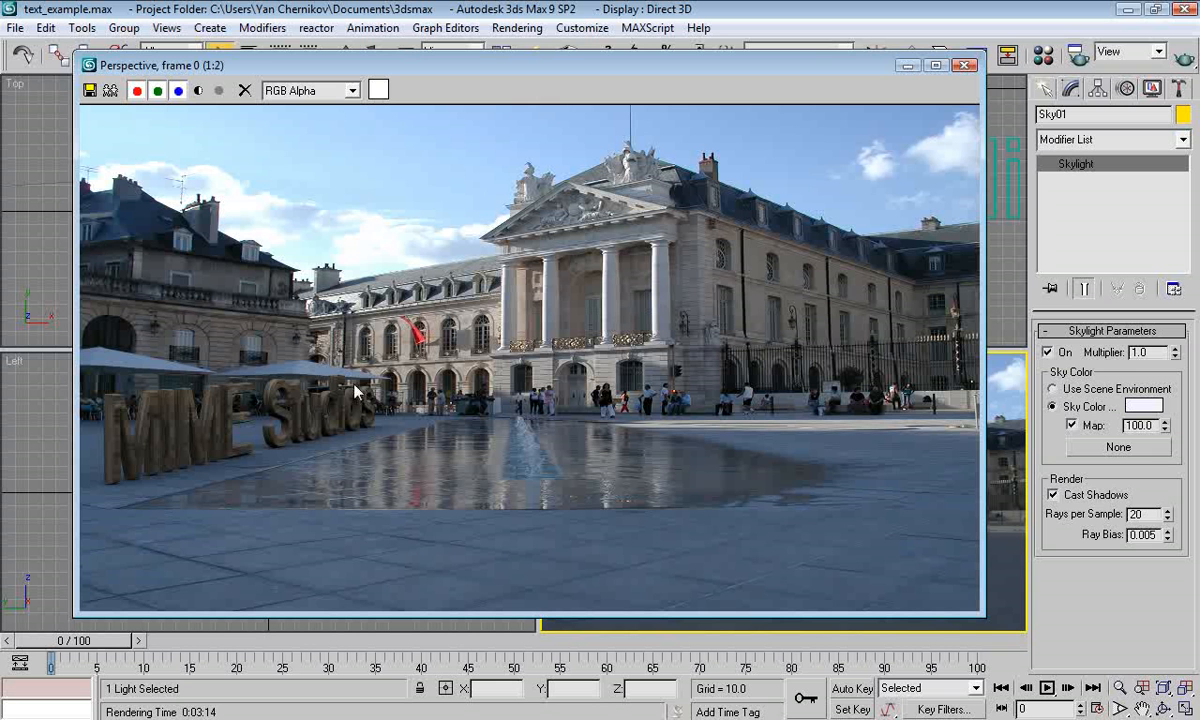
mouse_move(1130, 103)
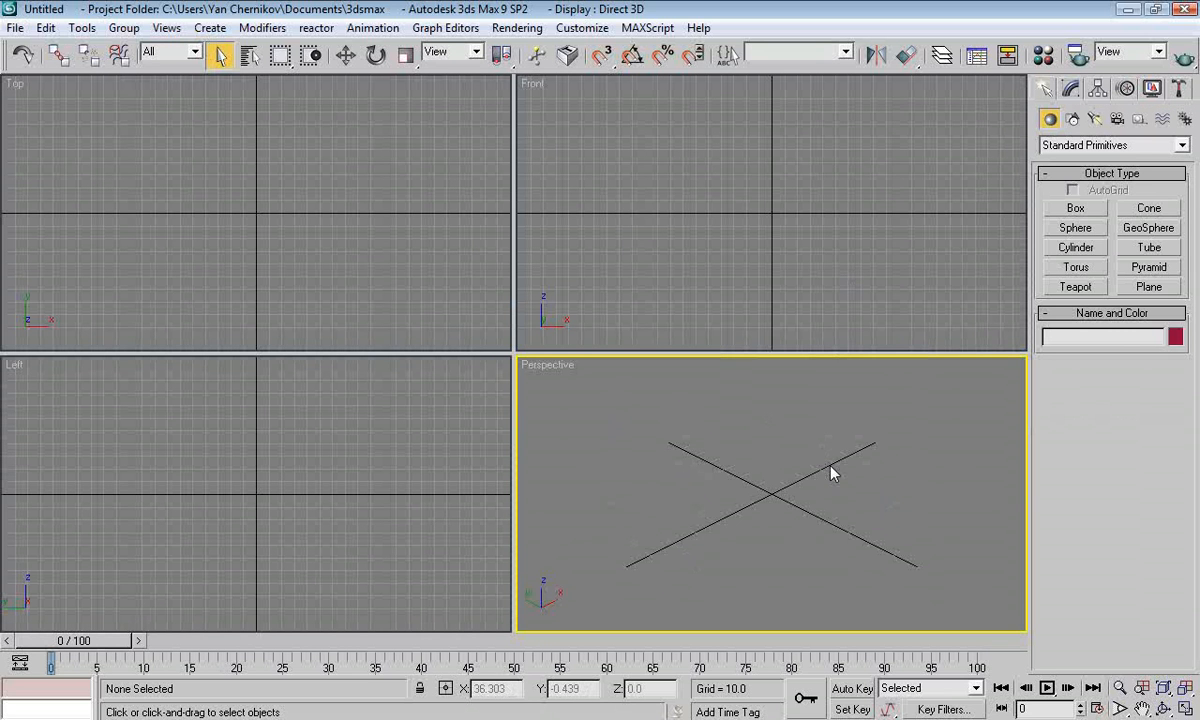
mouse_move(920, 420)
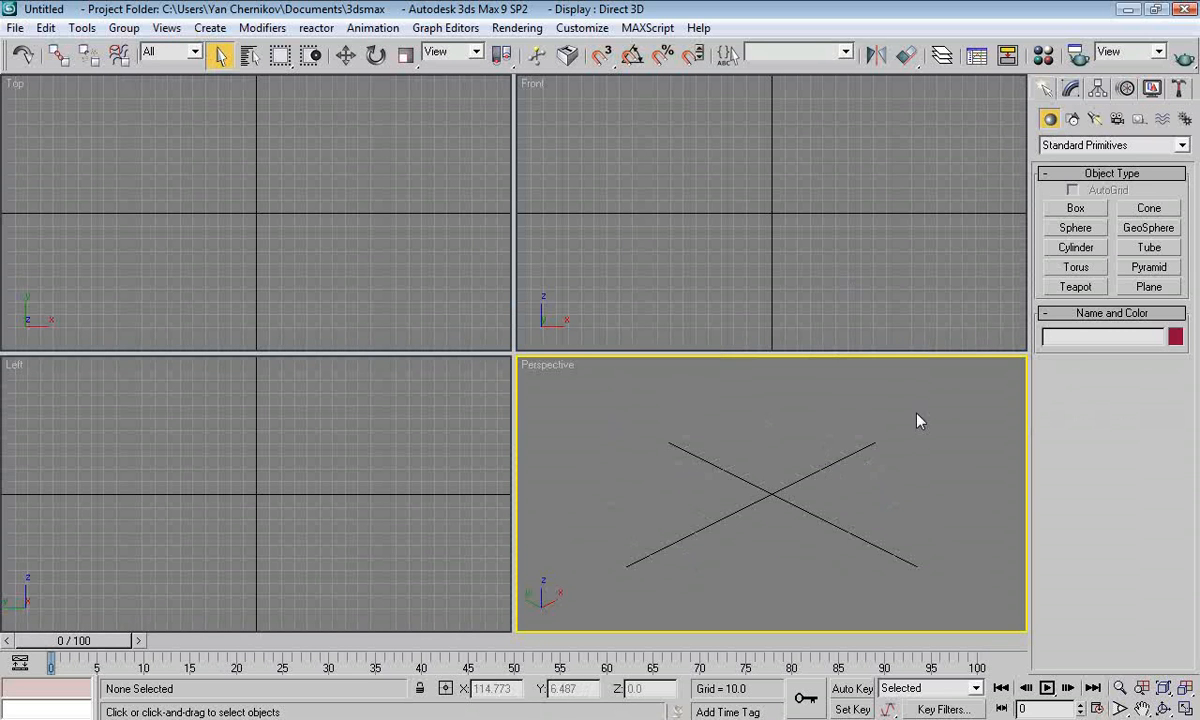
mouse_move(705, 490)
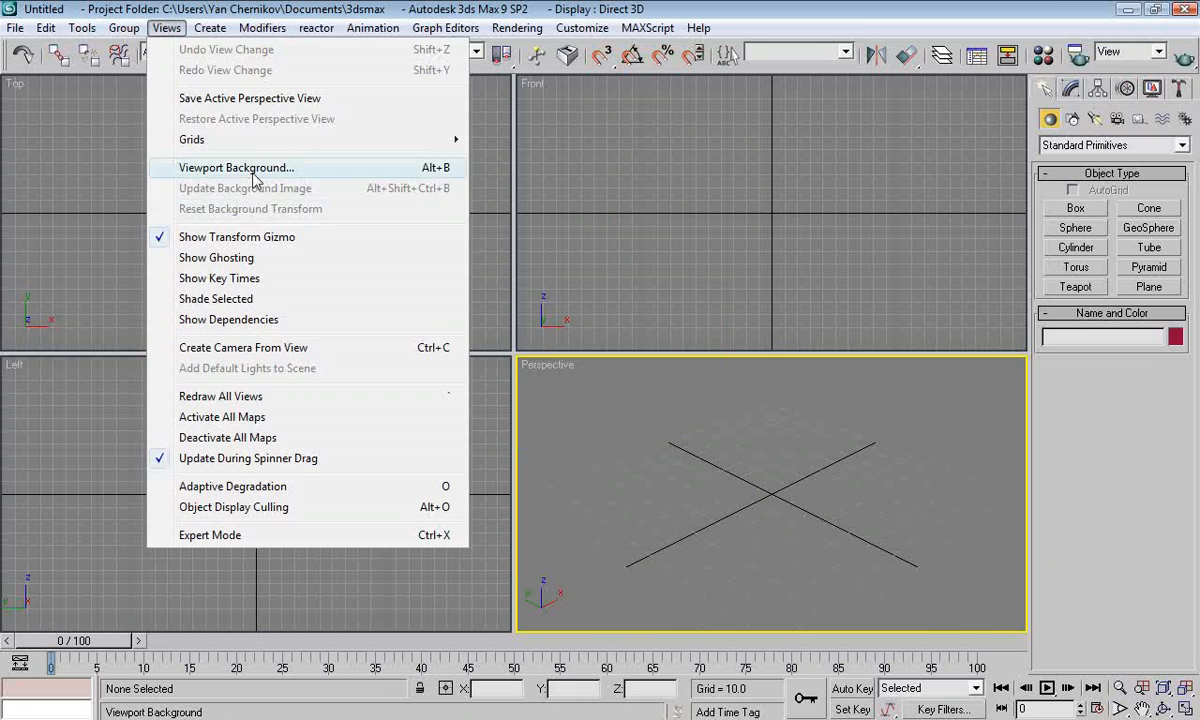
Reset to an empty scene and drop the city-square photo onto the Perspective viewport
left_click(236, 167)
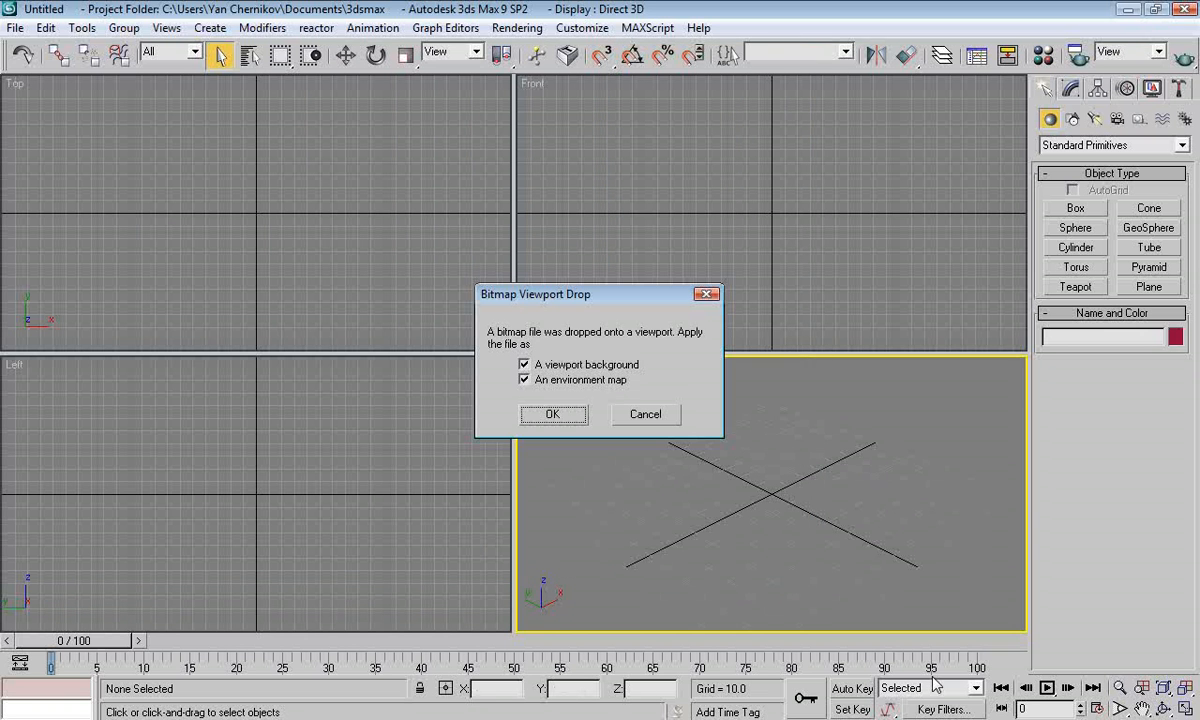
mouse_move(780, 463)
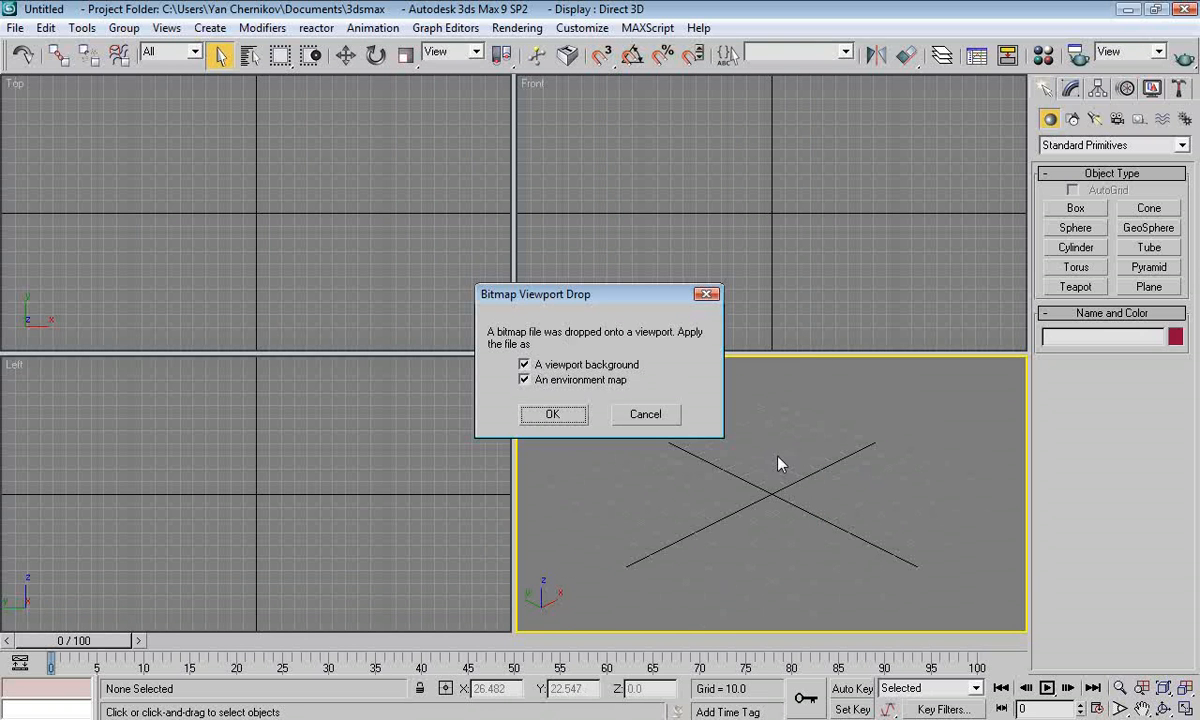
mouse_move(788, 463)
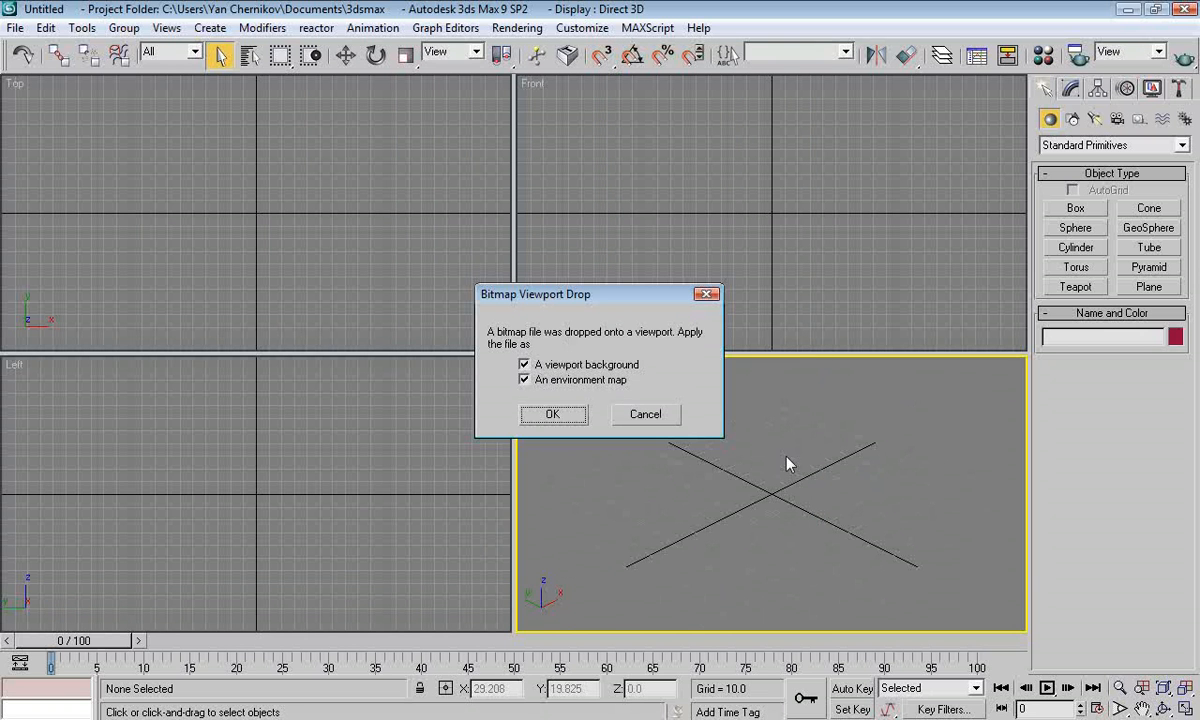
mouse_move(565, 398)
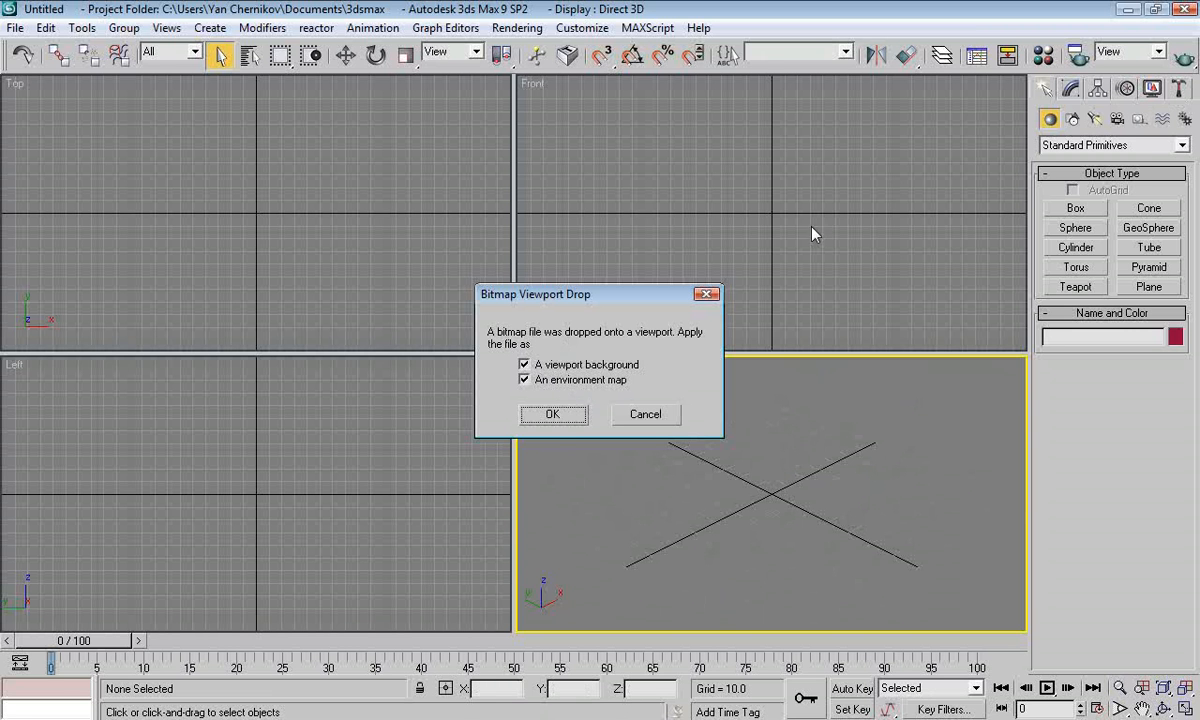
Accept the photo as background and environment, then pan and orbit to match the ground
left_click(552, 414)
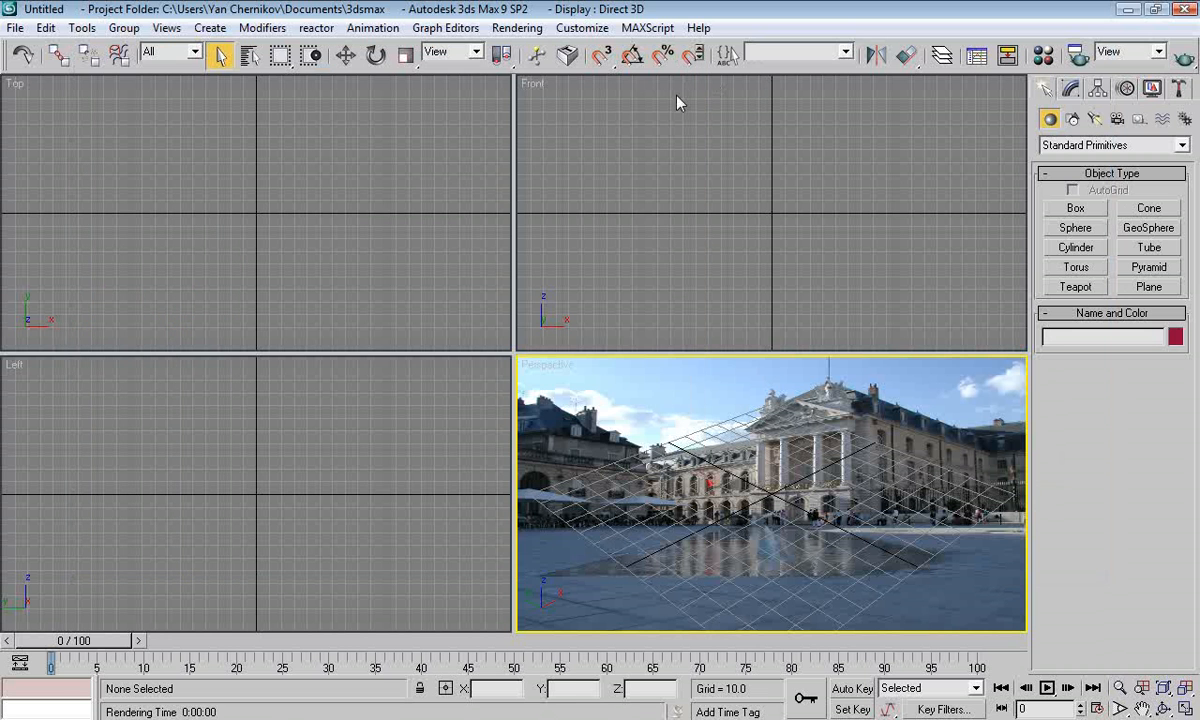
mouse_move(733, 572)
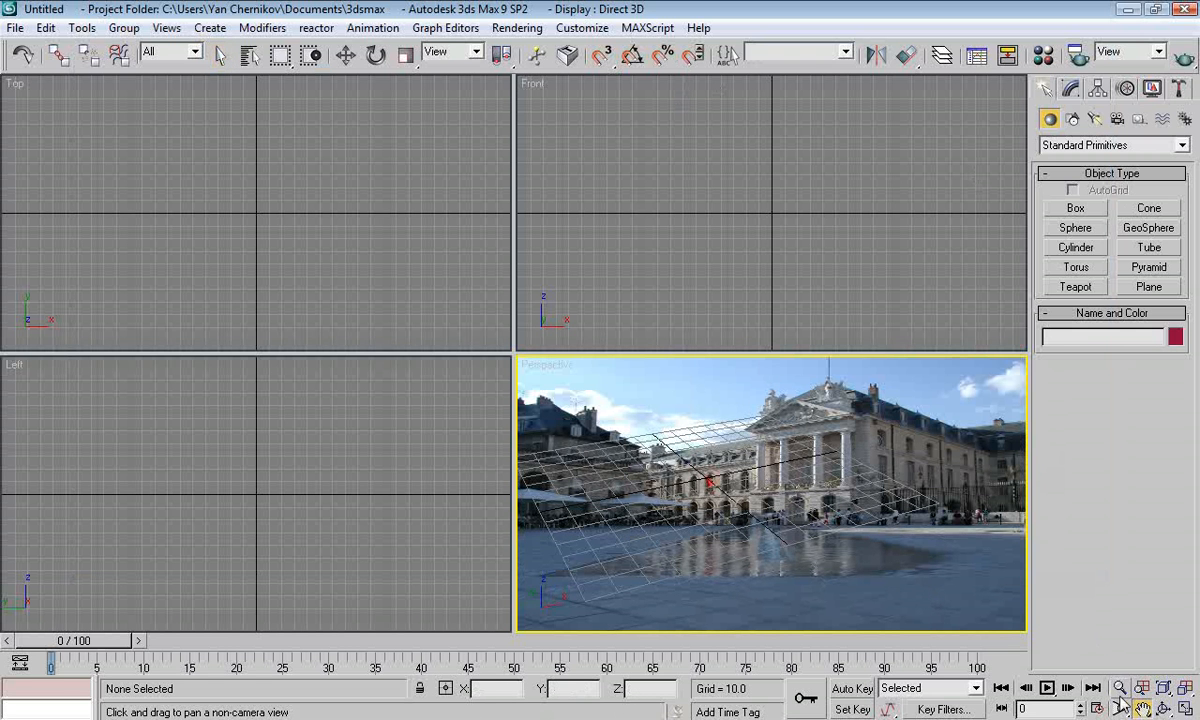
left_click_drag(710, 480, 708, 490)
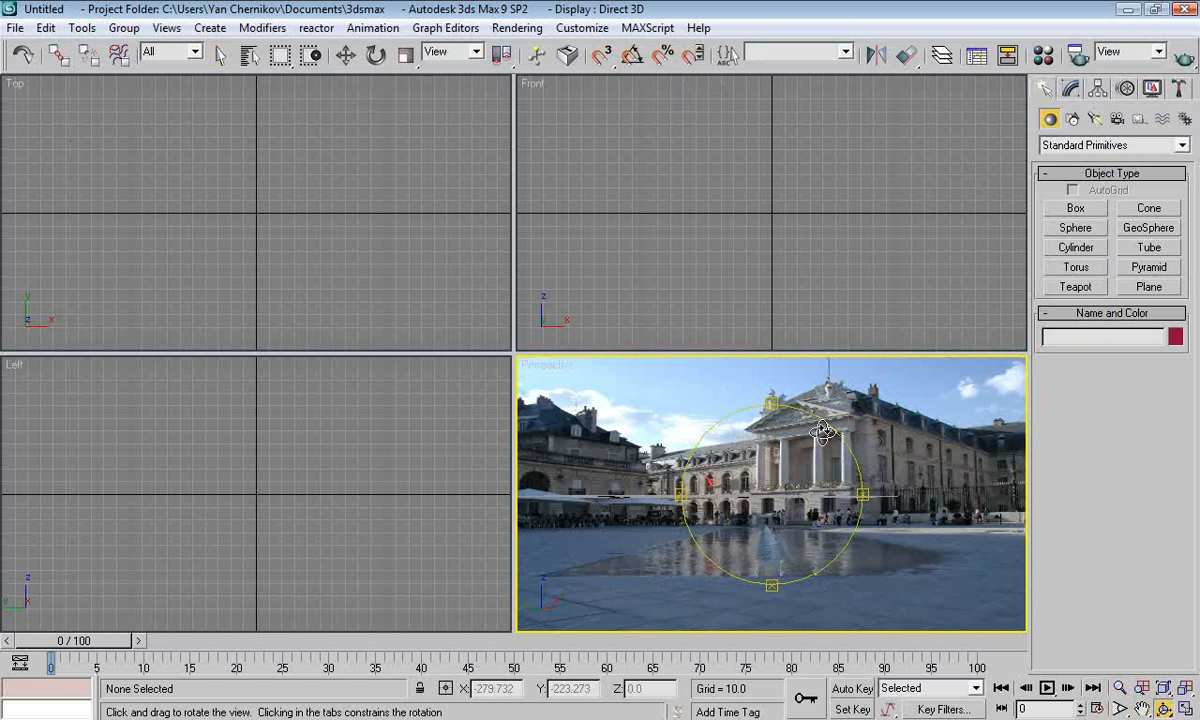
left_click_drag(820, 430, 733, 398)
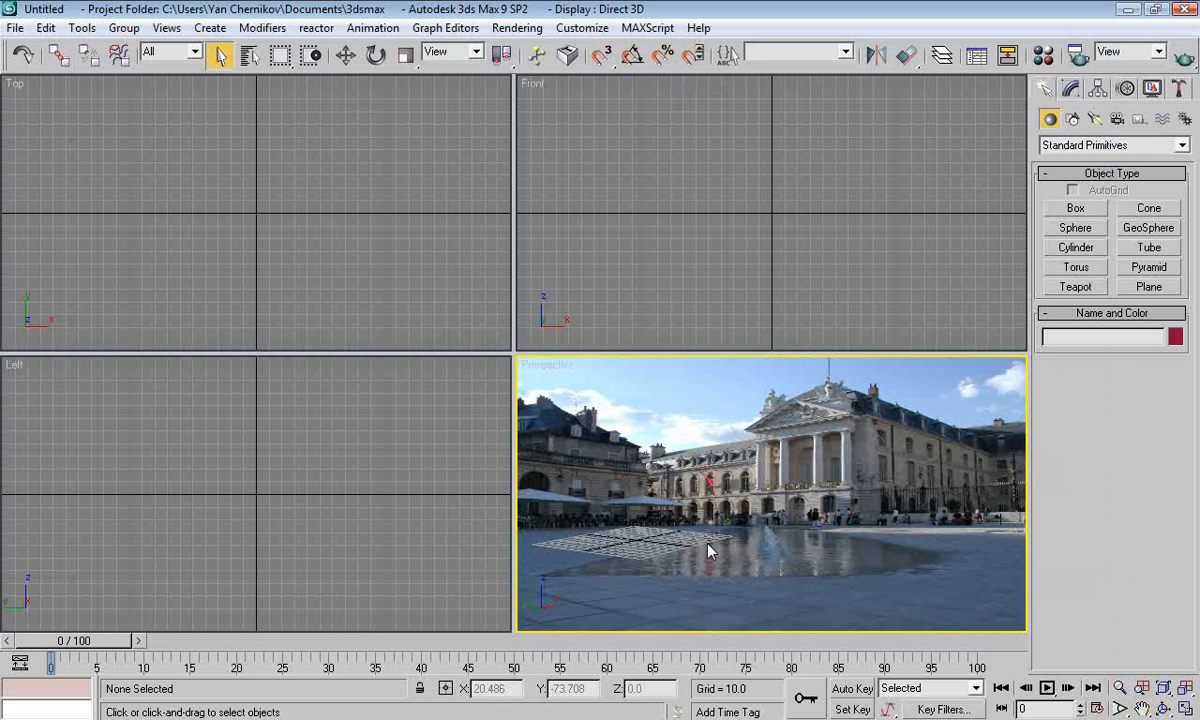
mouse_move(808, 482)
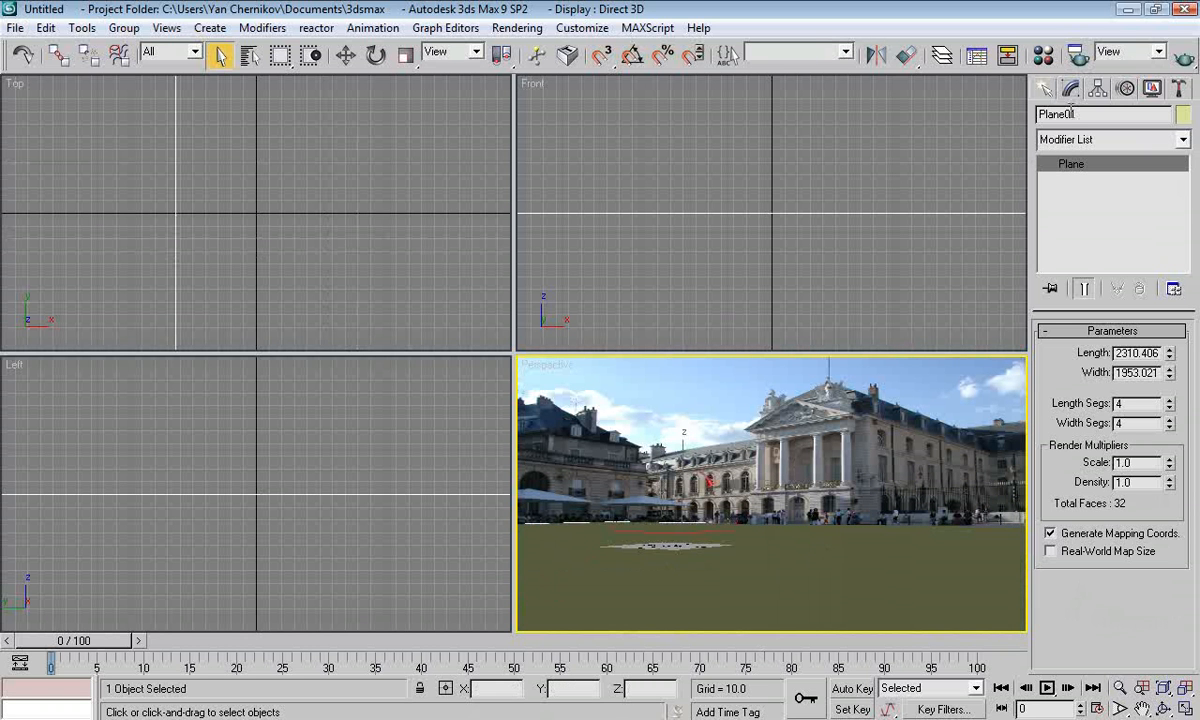
Switch the Create panel to the Shapes category with Splines shown
left_click(1072, 118)
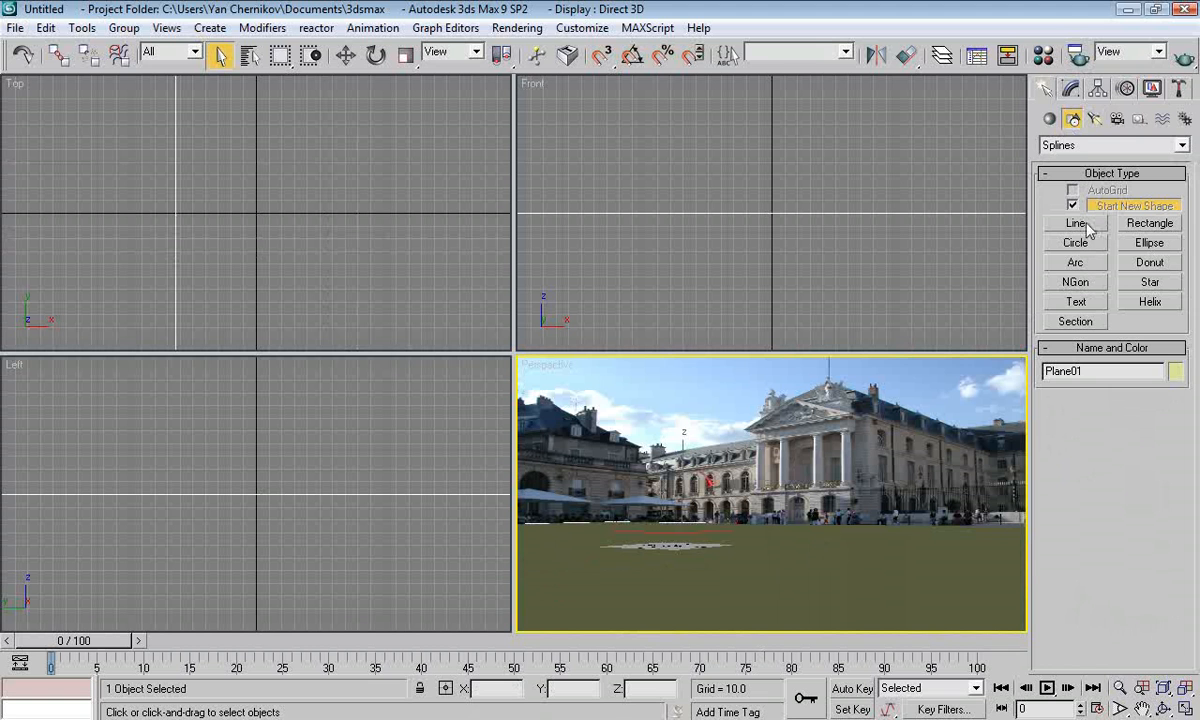
mouse_move(1078, 165)
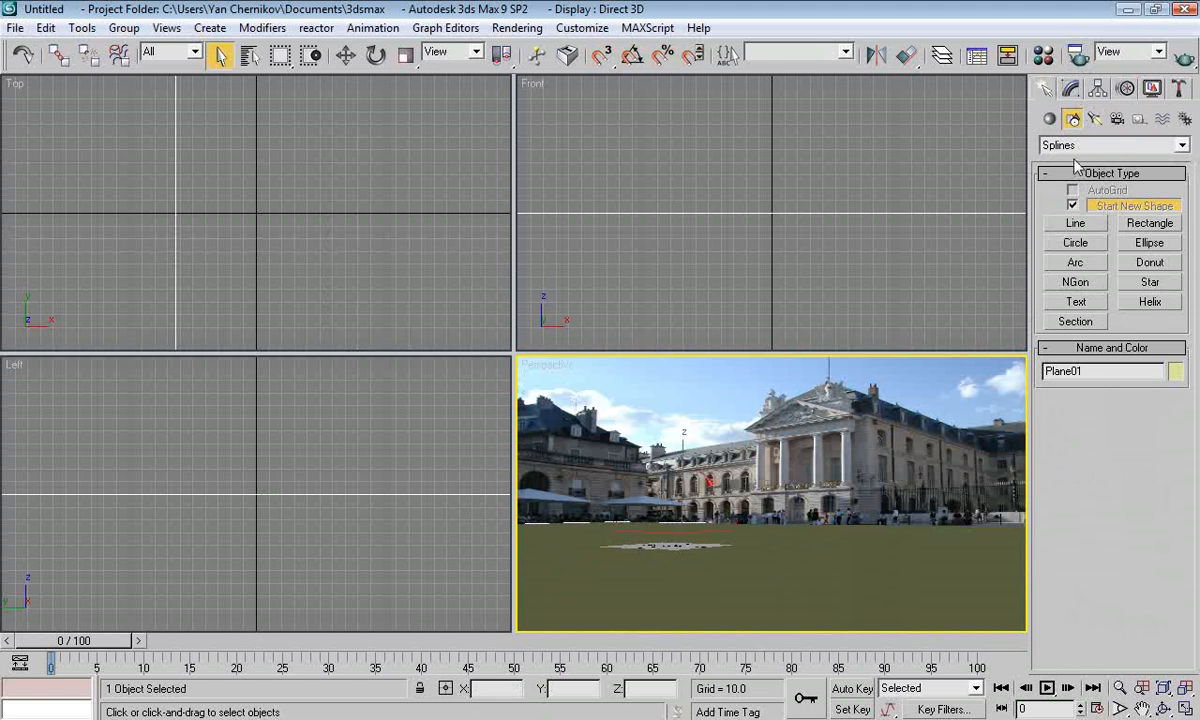
Create a '3D Tutorial' text shape and rotate it 90° on X to stand upright
left_click(1075, 301)
type("3D Tutorial")
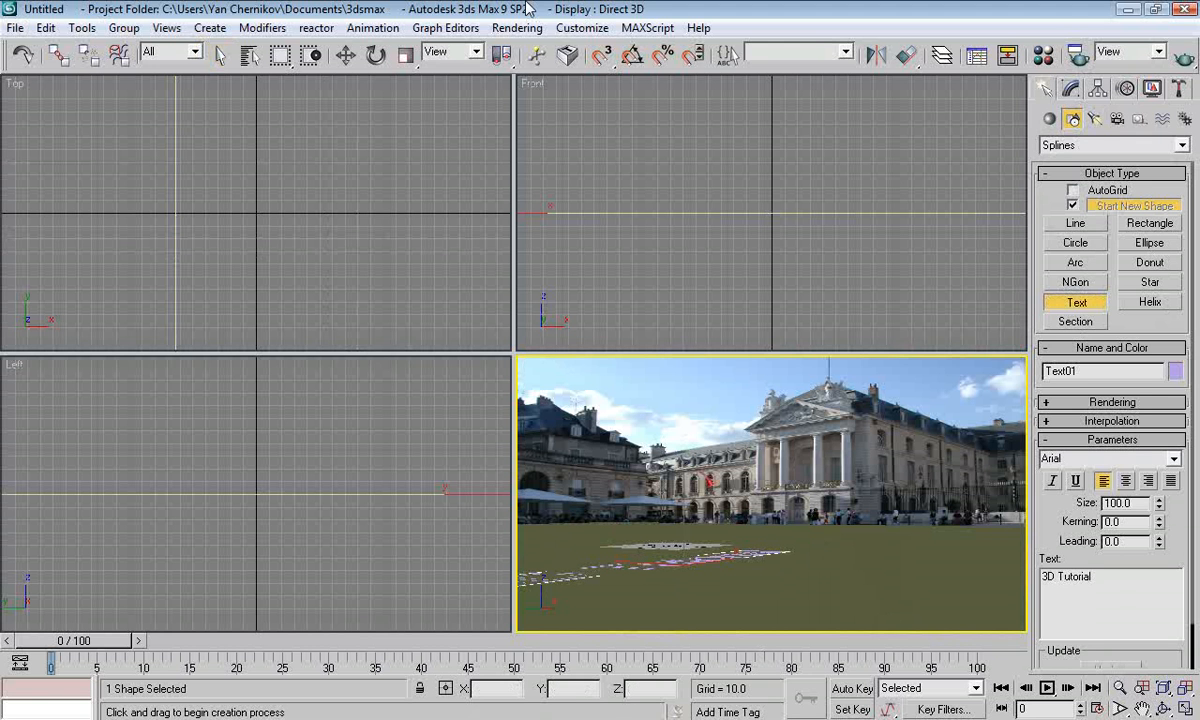
left_click(346, 55)
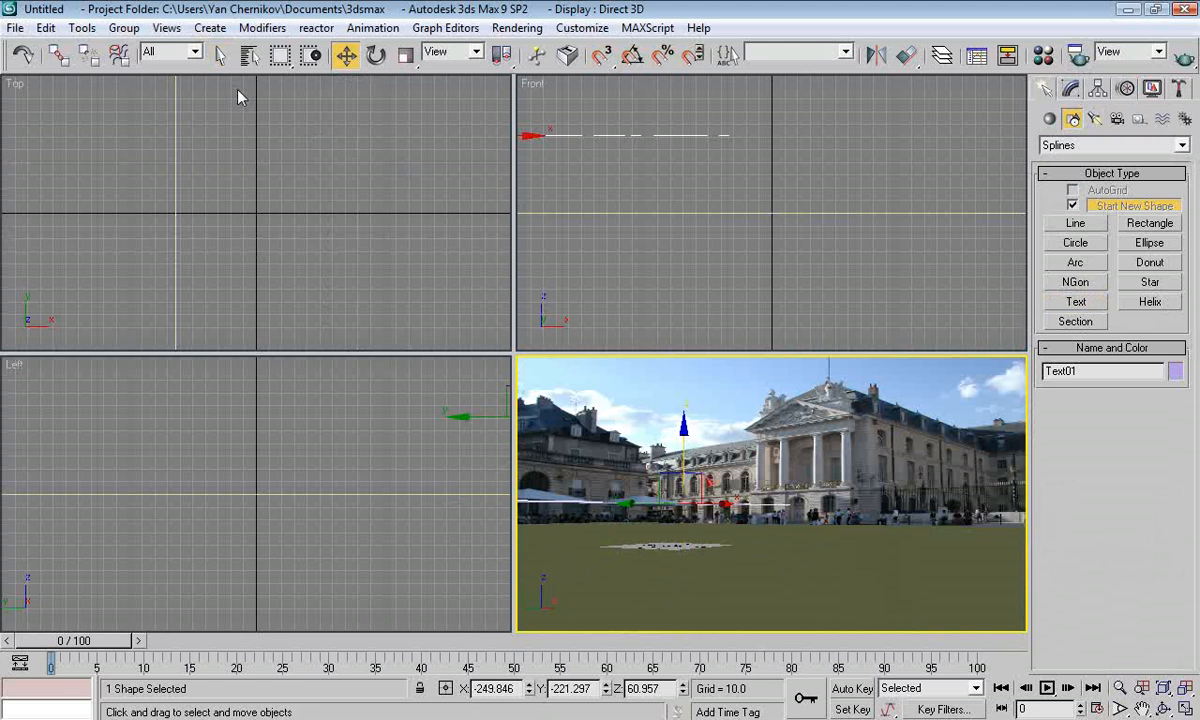
mouse_move(785, 280)
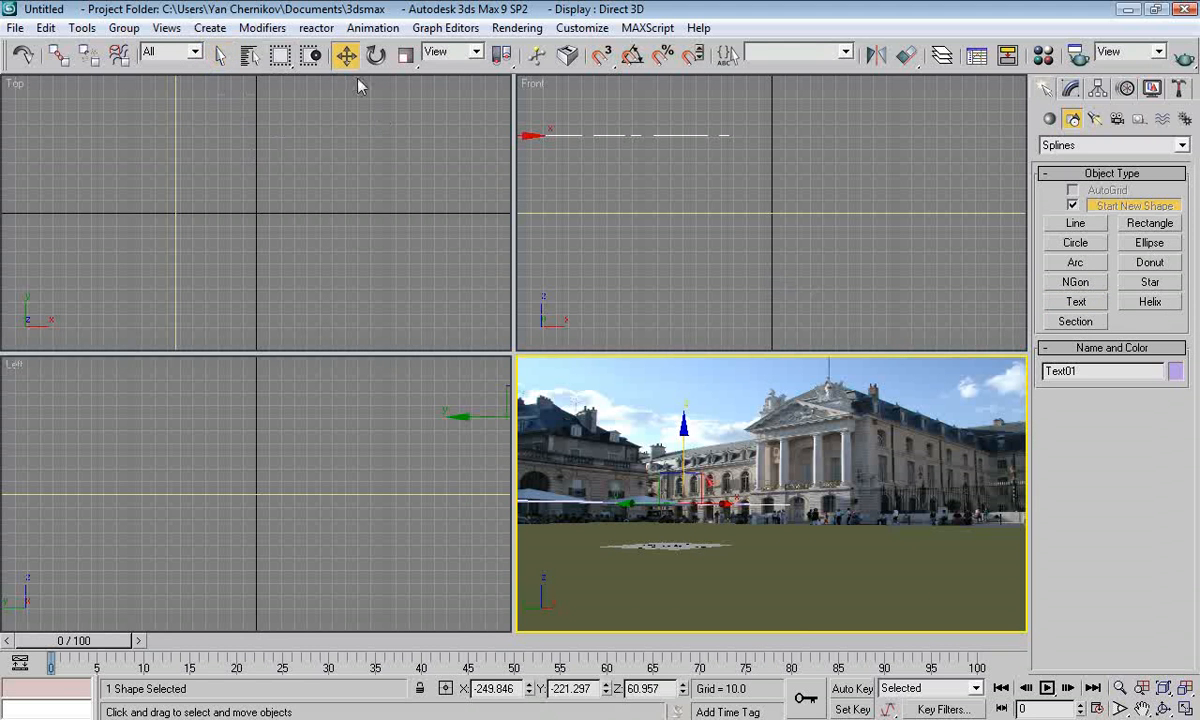
left_click(375, 55)
type("90")
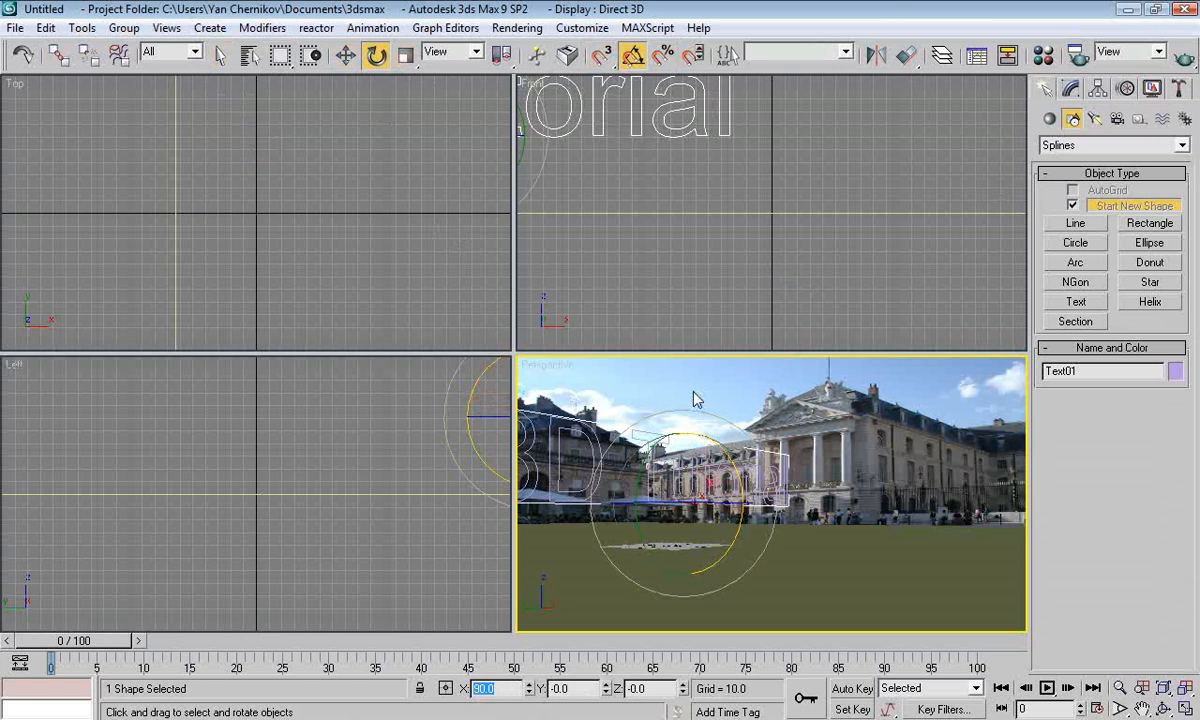
mouse_move(910, 290)
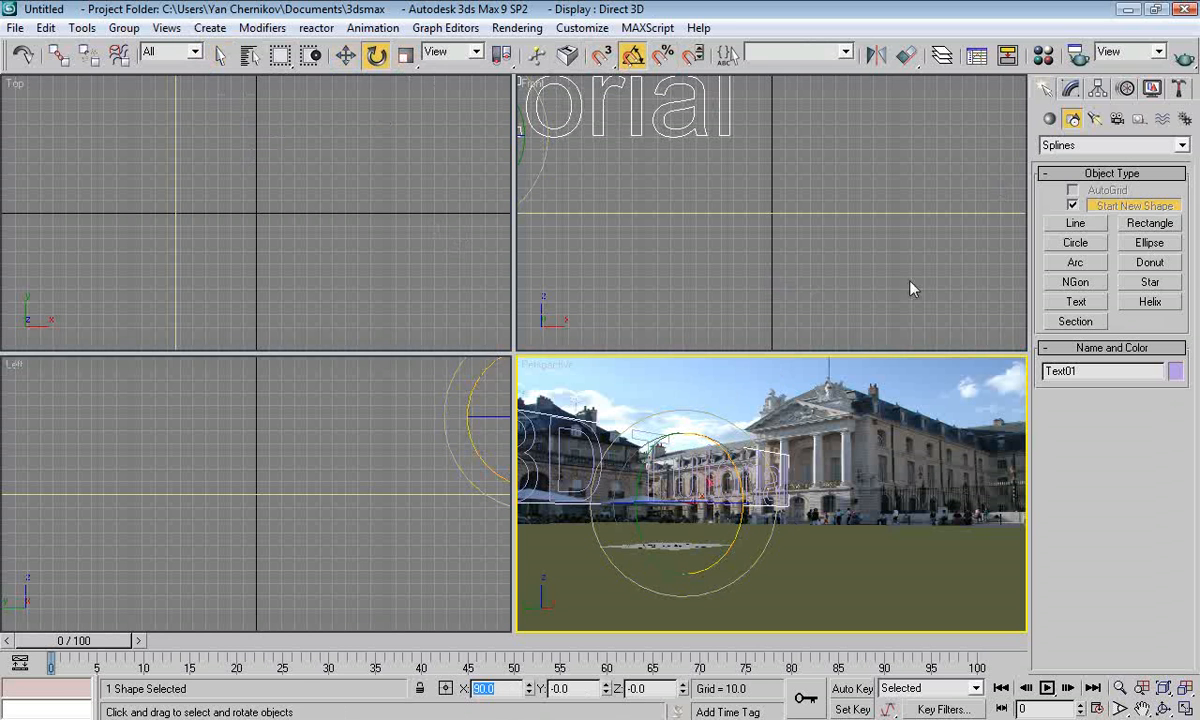
left_click(631, 52)
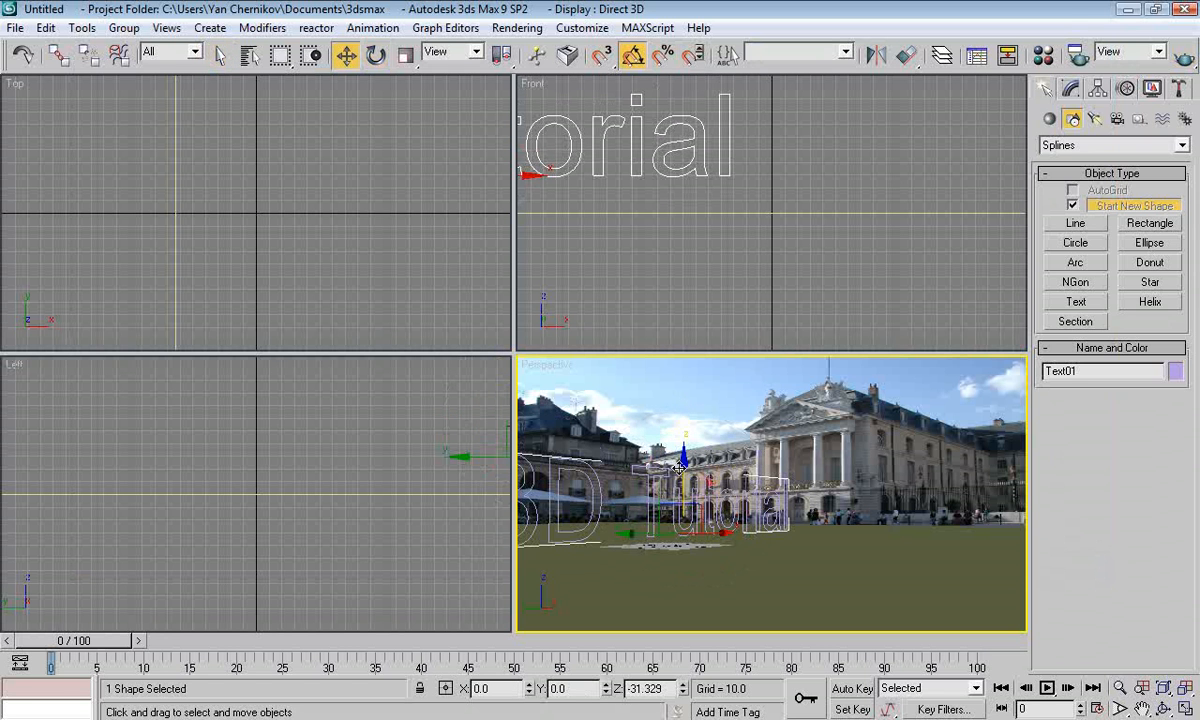
Add an Extrude modifier to Text01, then delete it from the stack
left_click(1071, 89)
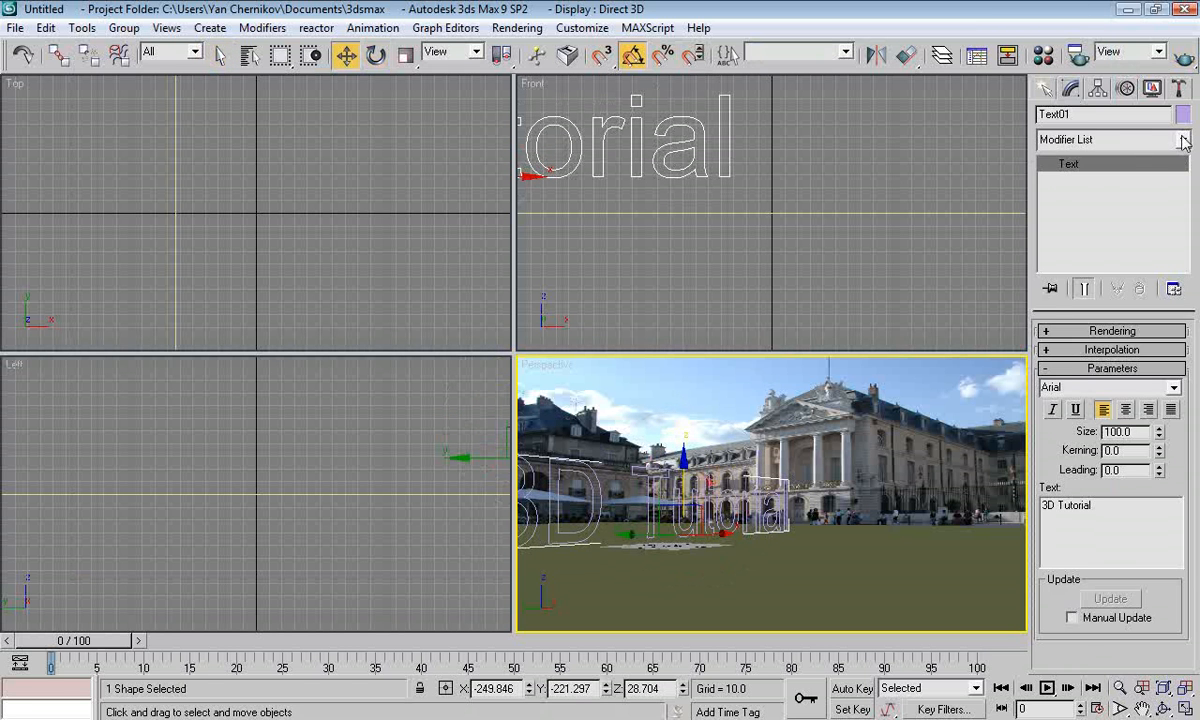
left_click(1184, 139)
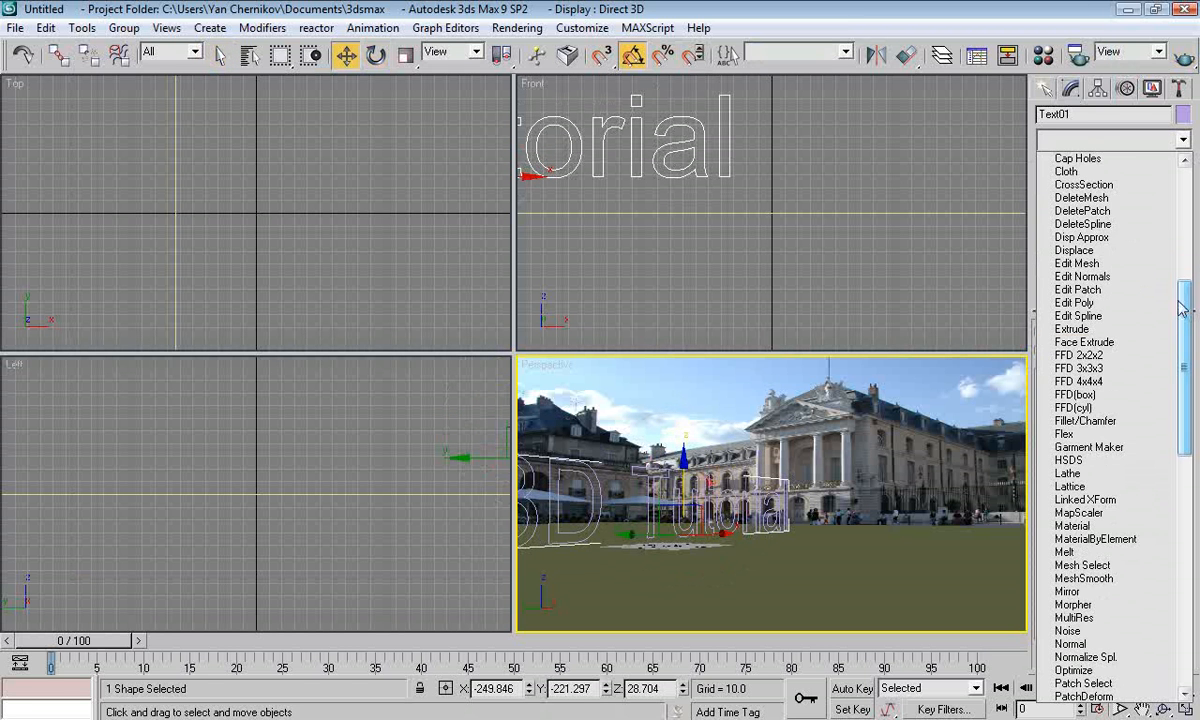
left_click(1071, 328)
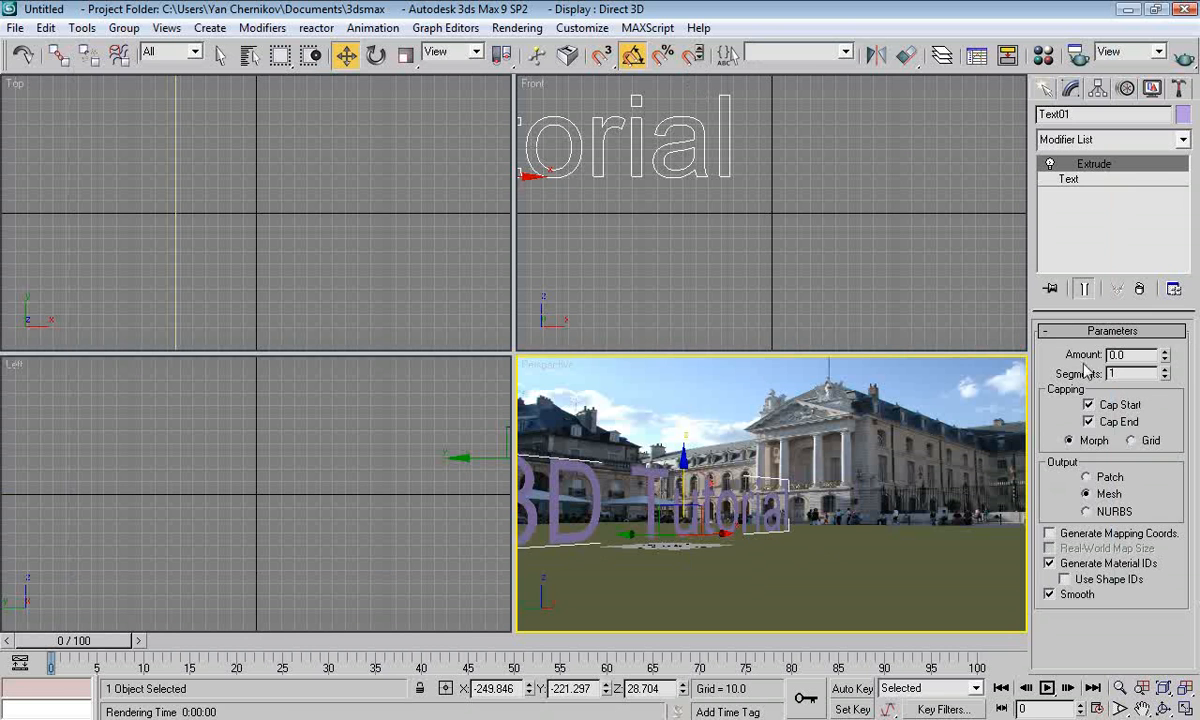
left_click(1069, 178)
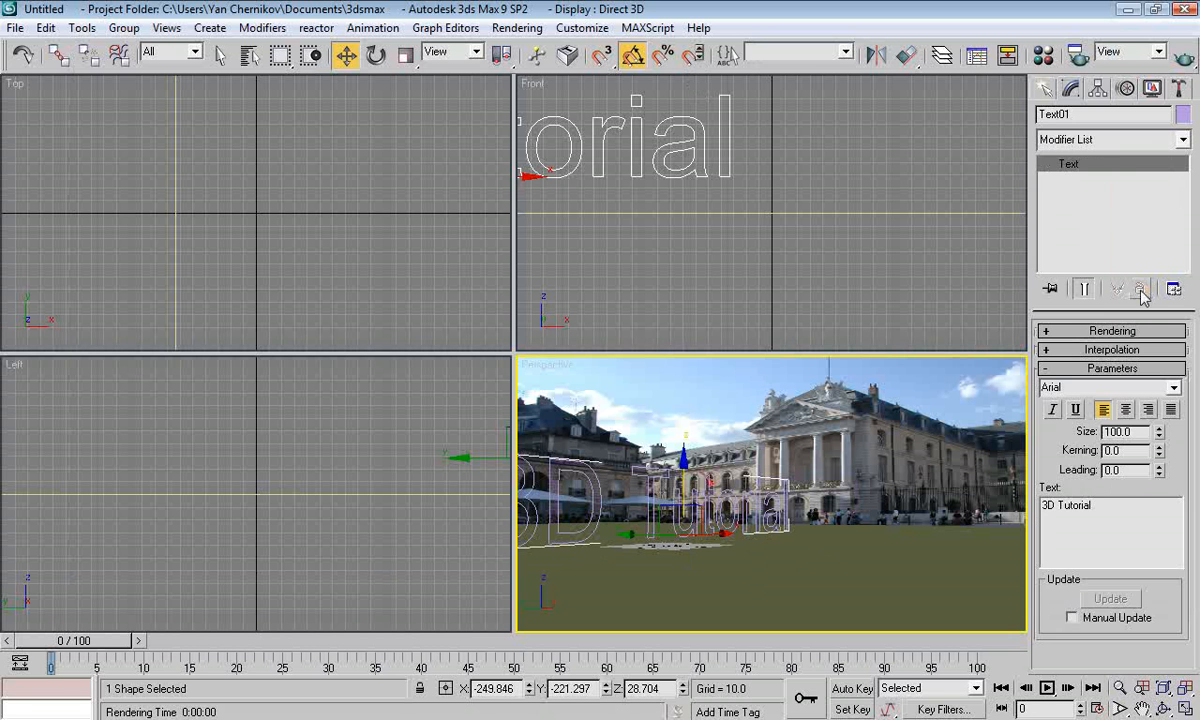
Apply a Bevel modifier to Text01 with Levels 2 and 3 enabled
left_click(1110, 139)
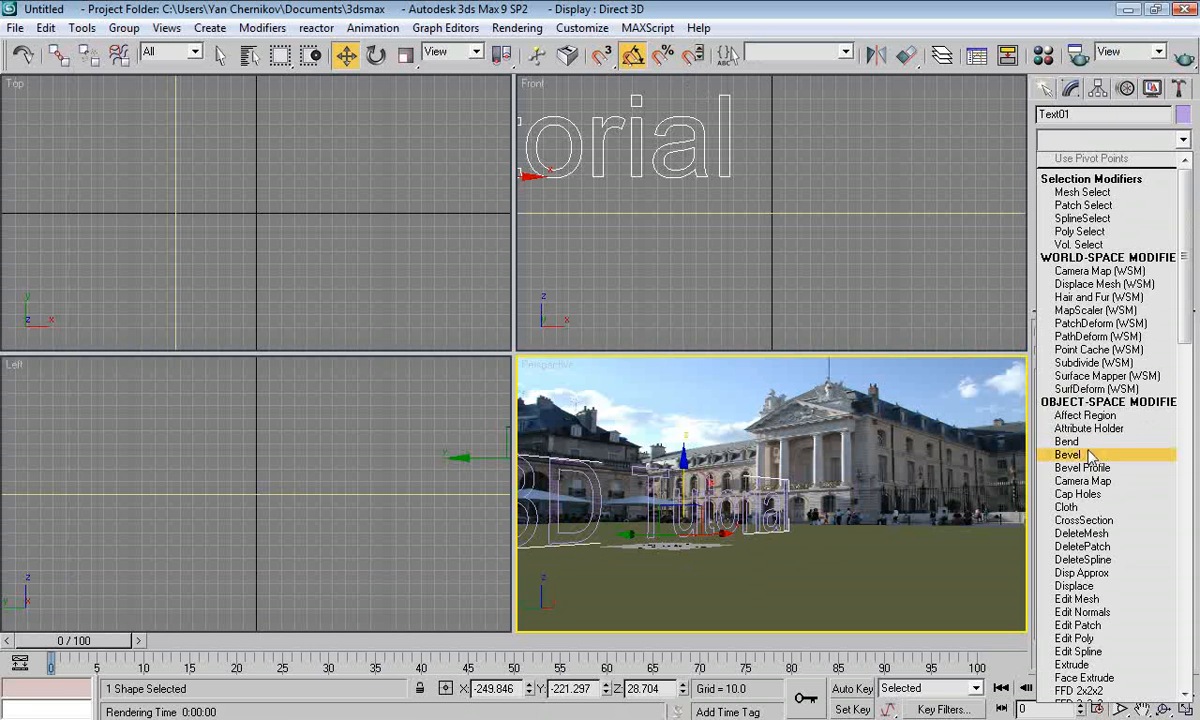
left_click(1067, 454)
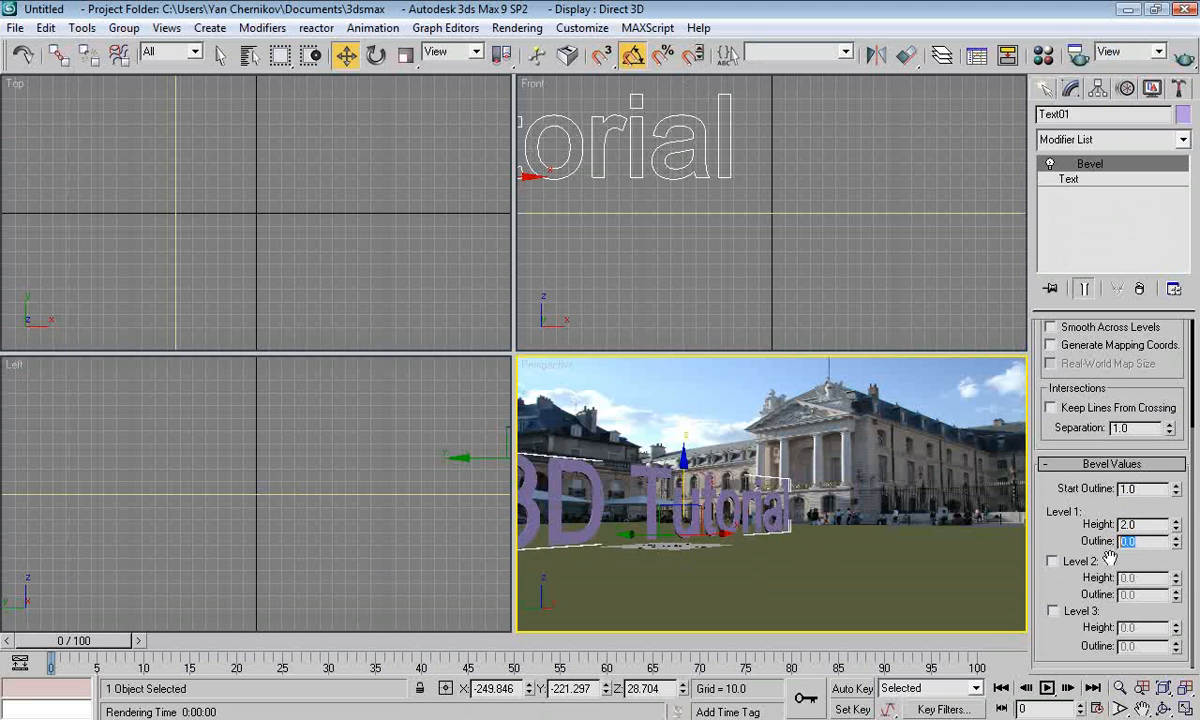
left_click(1051, 561)
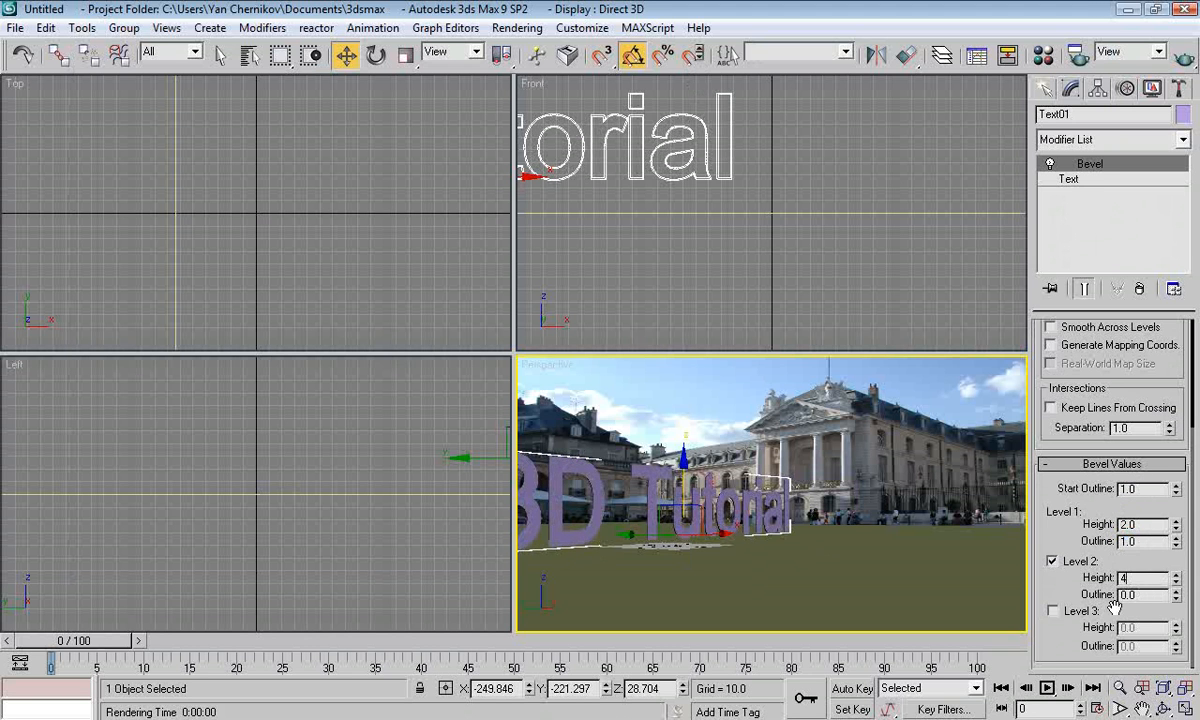
left_click(1051, 610)
type("2")
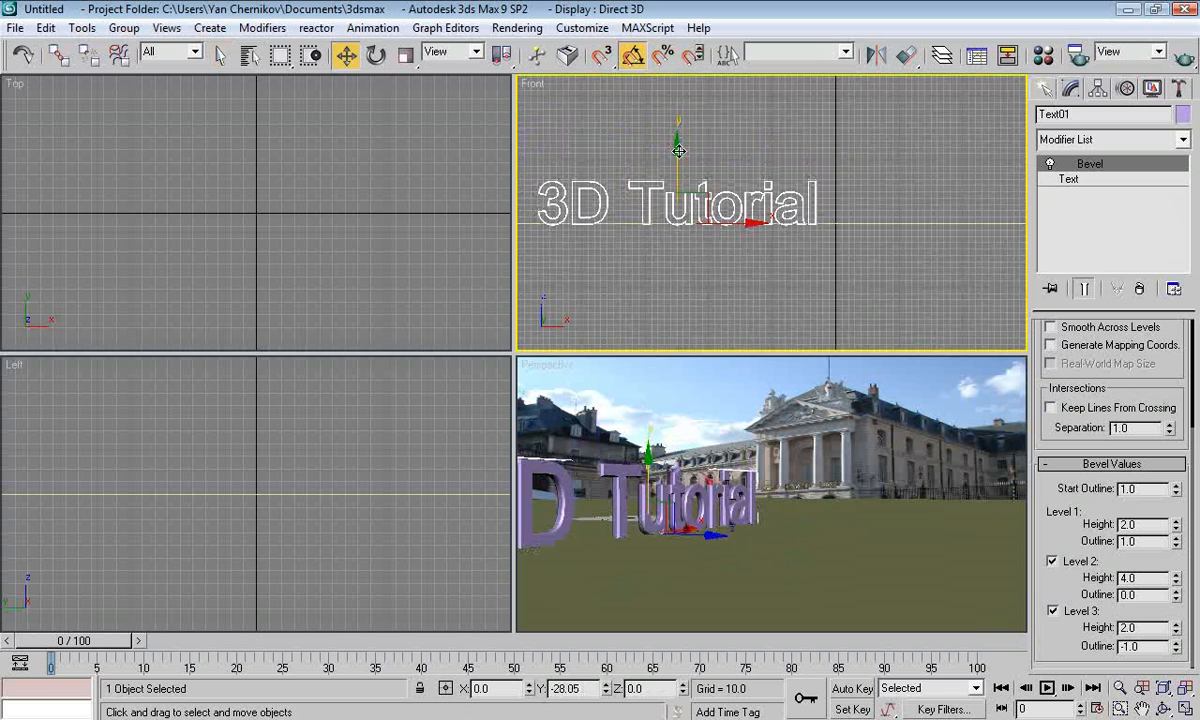
Move the bevelled '3D Tutorial' lettering down to rest on the ground plane
left_click_drag(678, 150, 705, 300)
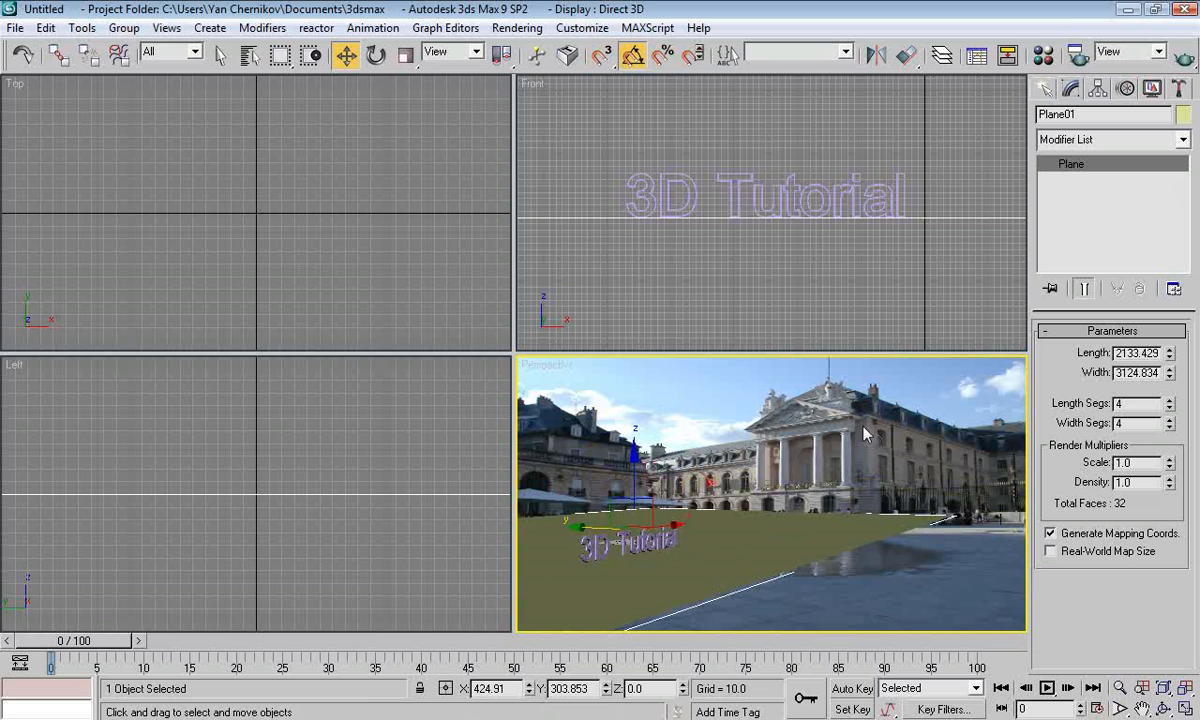
Make material slot 1 a Matte/Shadow material and assign it to Plane01
left_click(1043, 55)
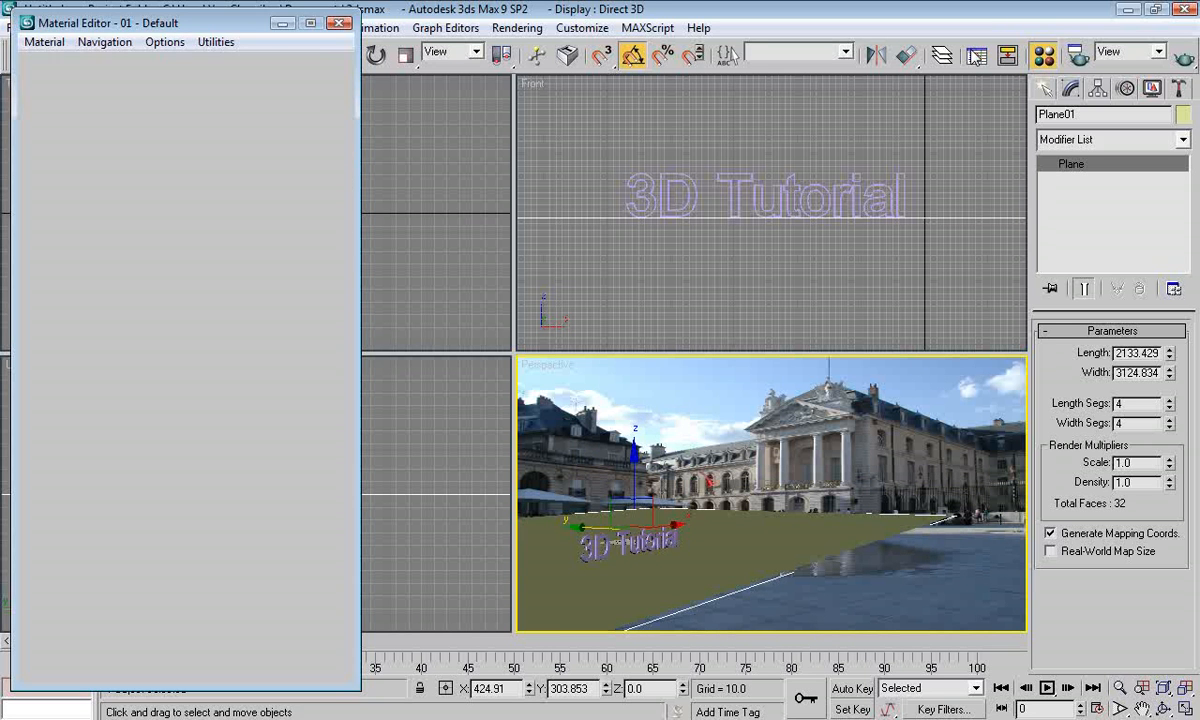
left_click(517, 27)
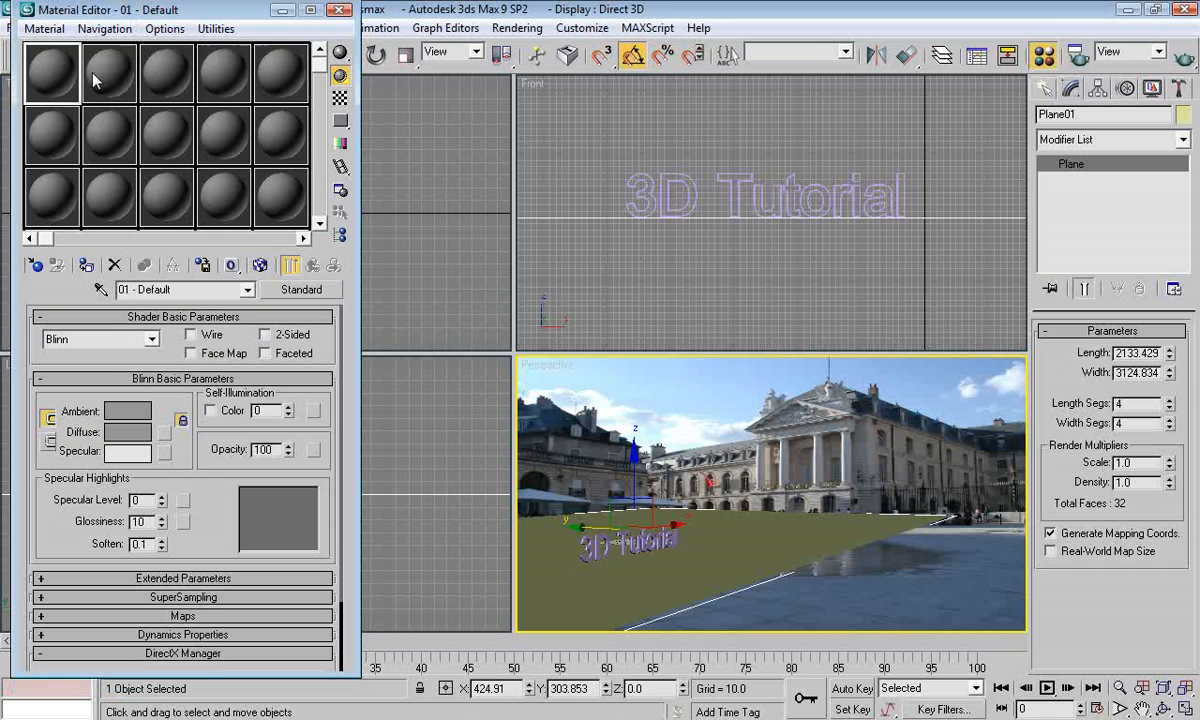
right_click(95, 80)
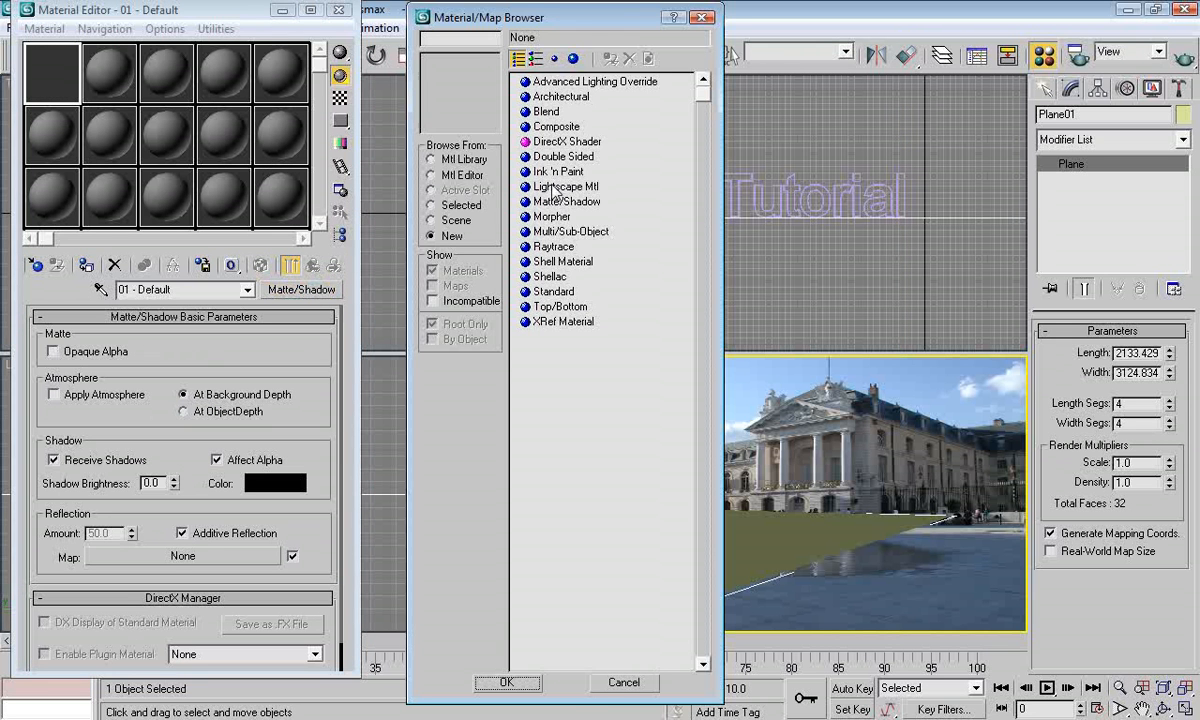
left_click(623, 682)
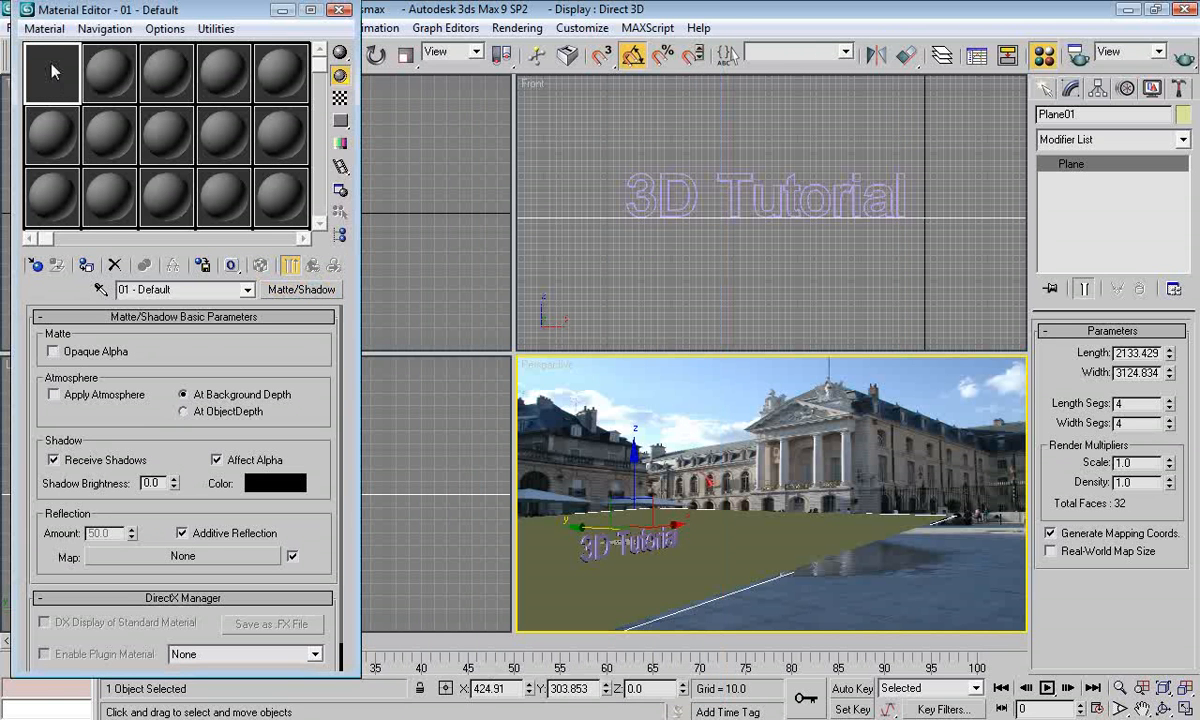
left_click(632, 55)
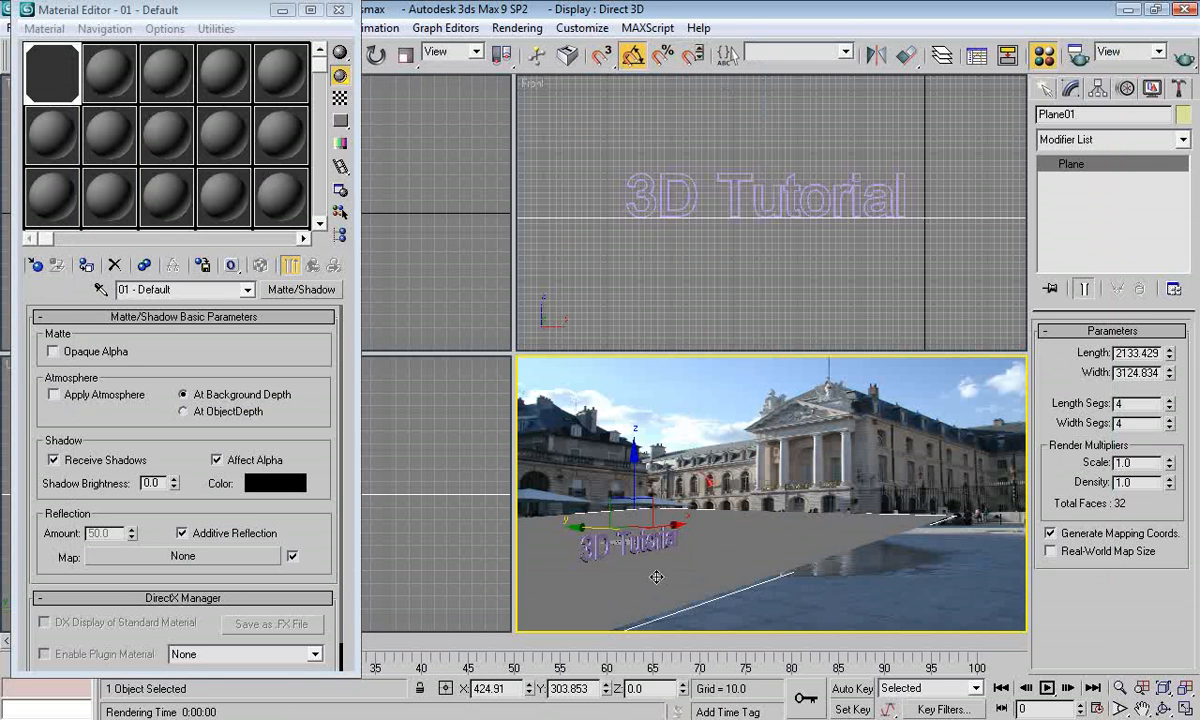
Change Plane01's display option in Object Properties and set its length to 3000
right_click(657, 577)
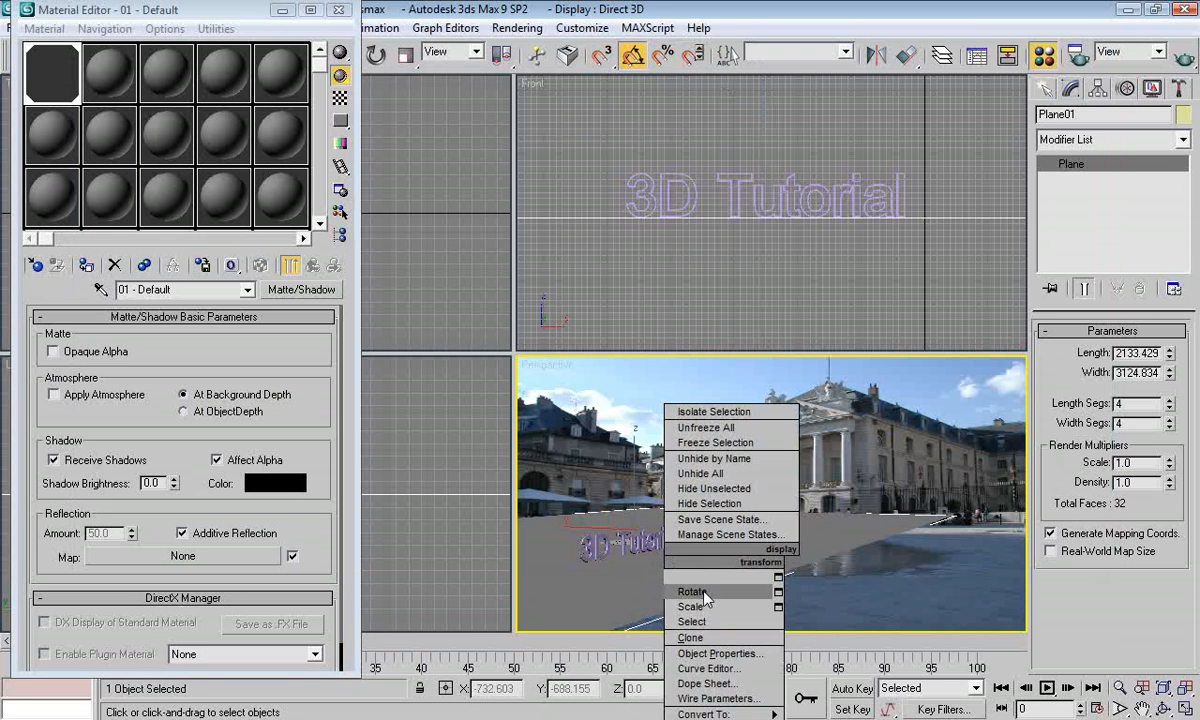
left_click(720, 653)
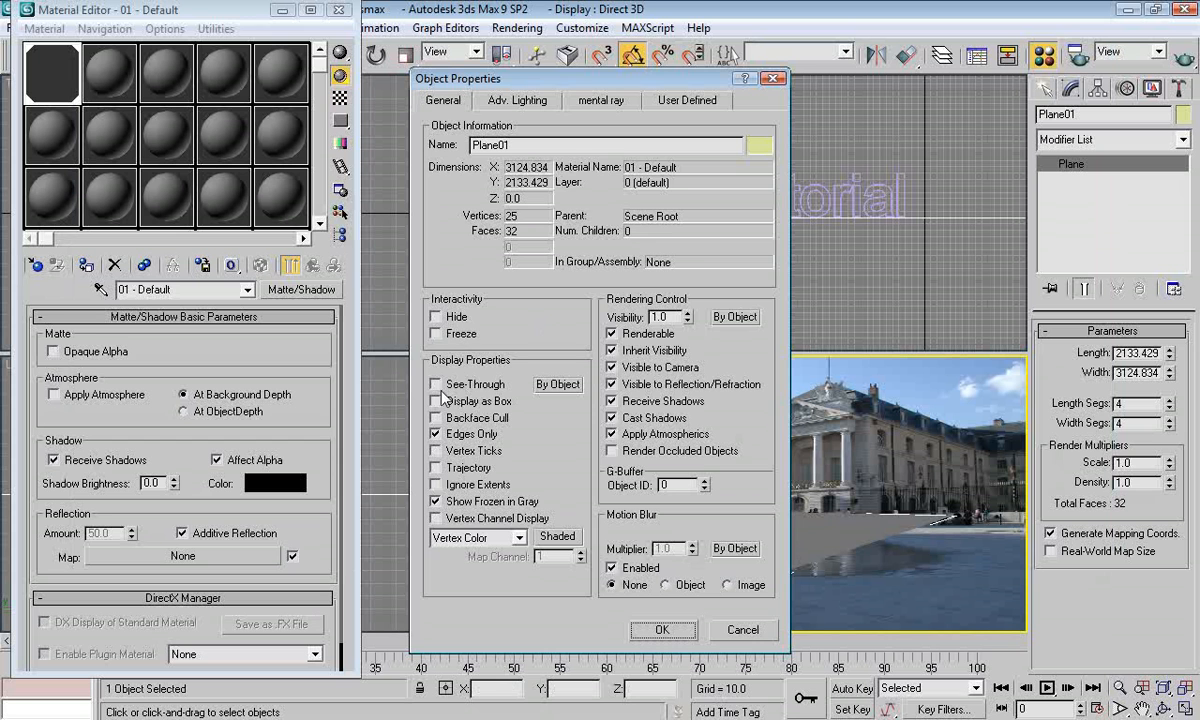
left_click(662, 630)
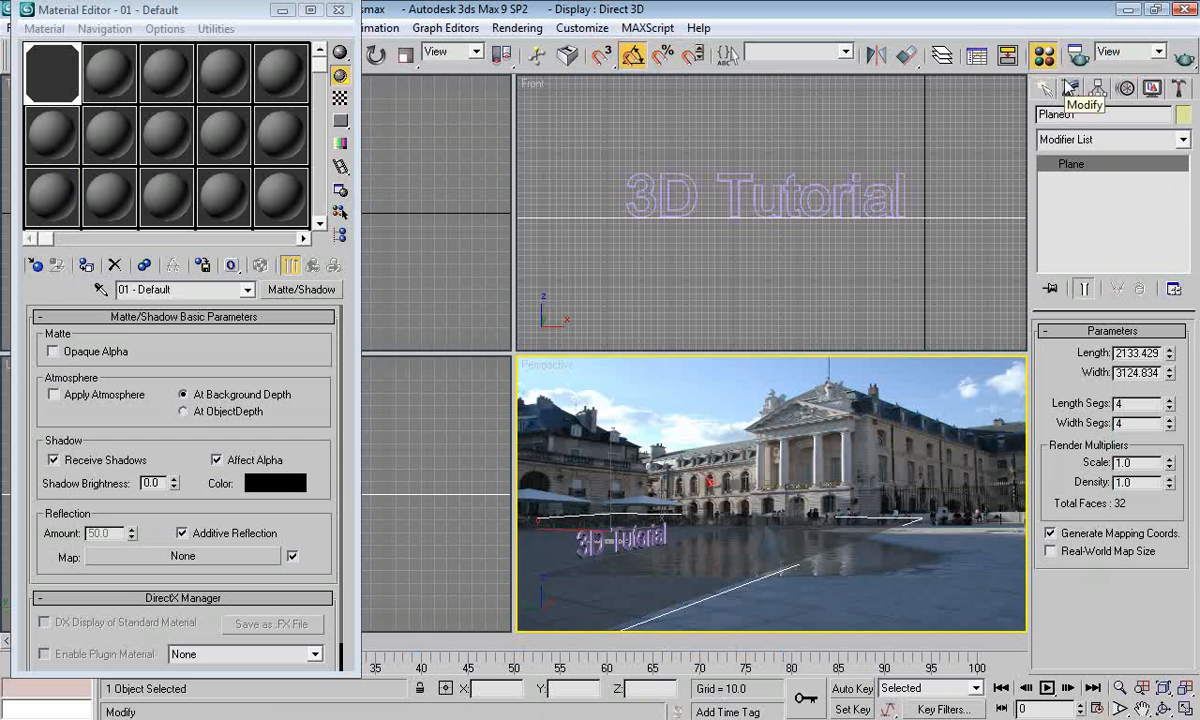
left_click(1071, 89)
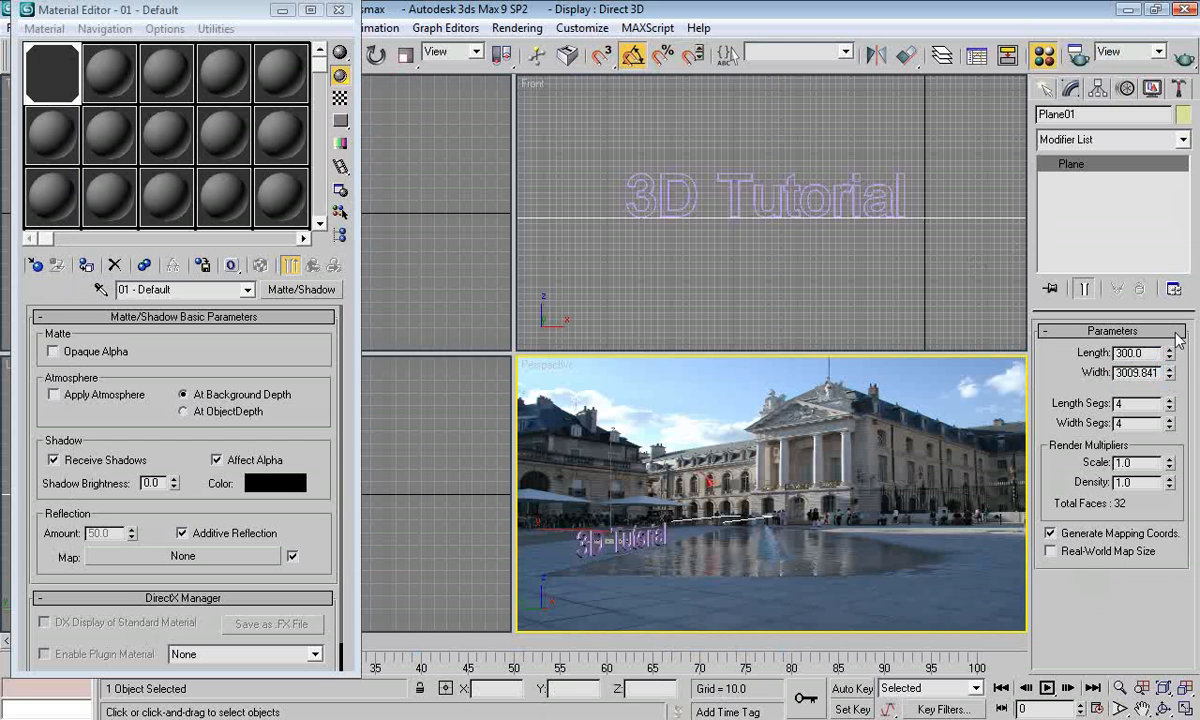
type("3000")
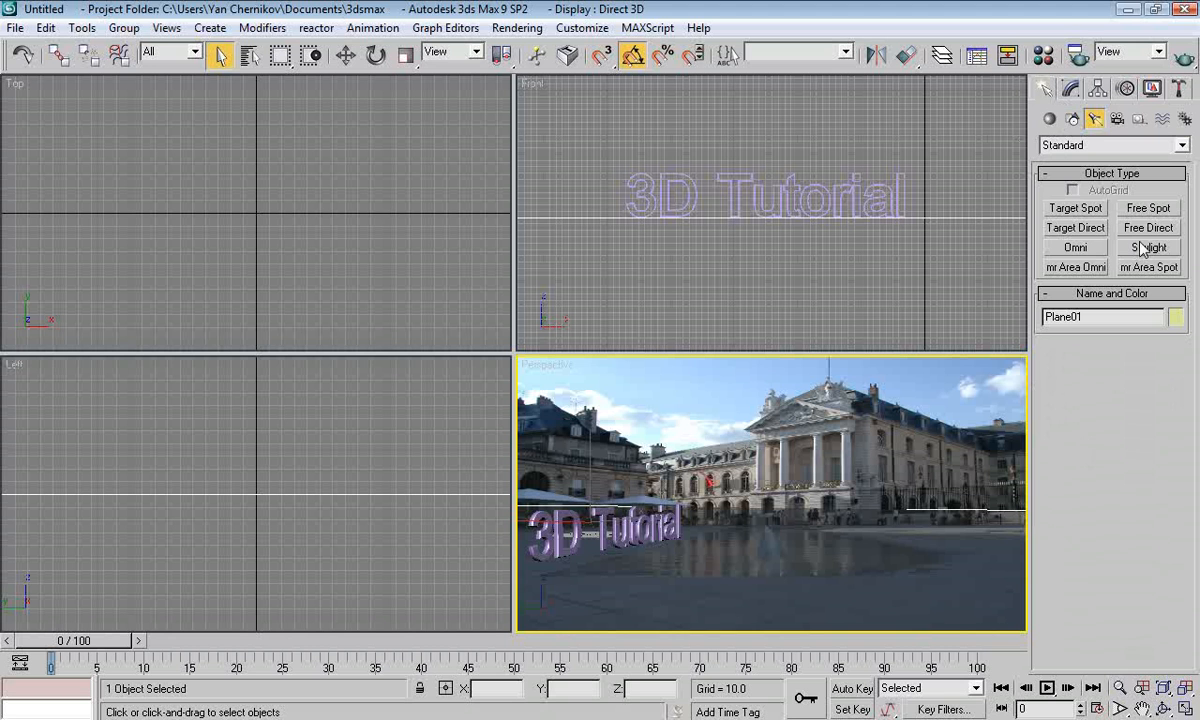
Create a Skylight, Sky01, in the scene
left_click(1148, 247)
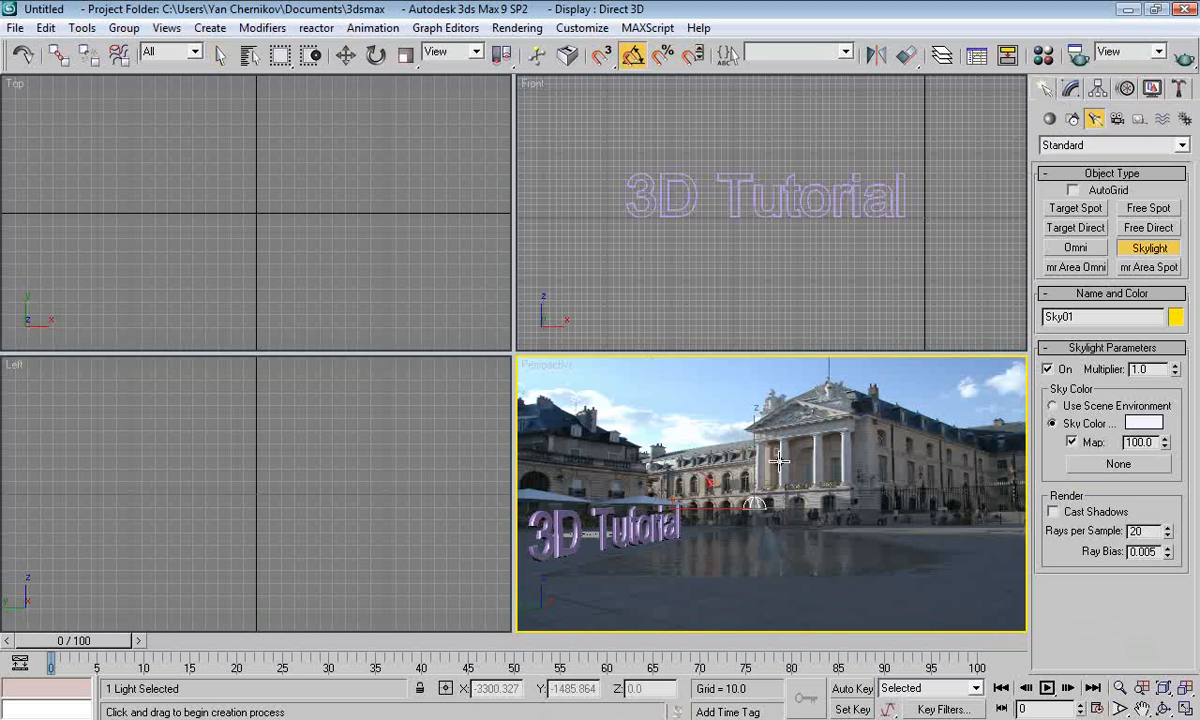
mouse_move(800, 440)
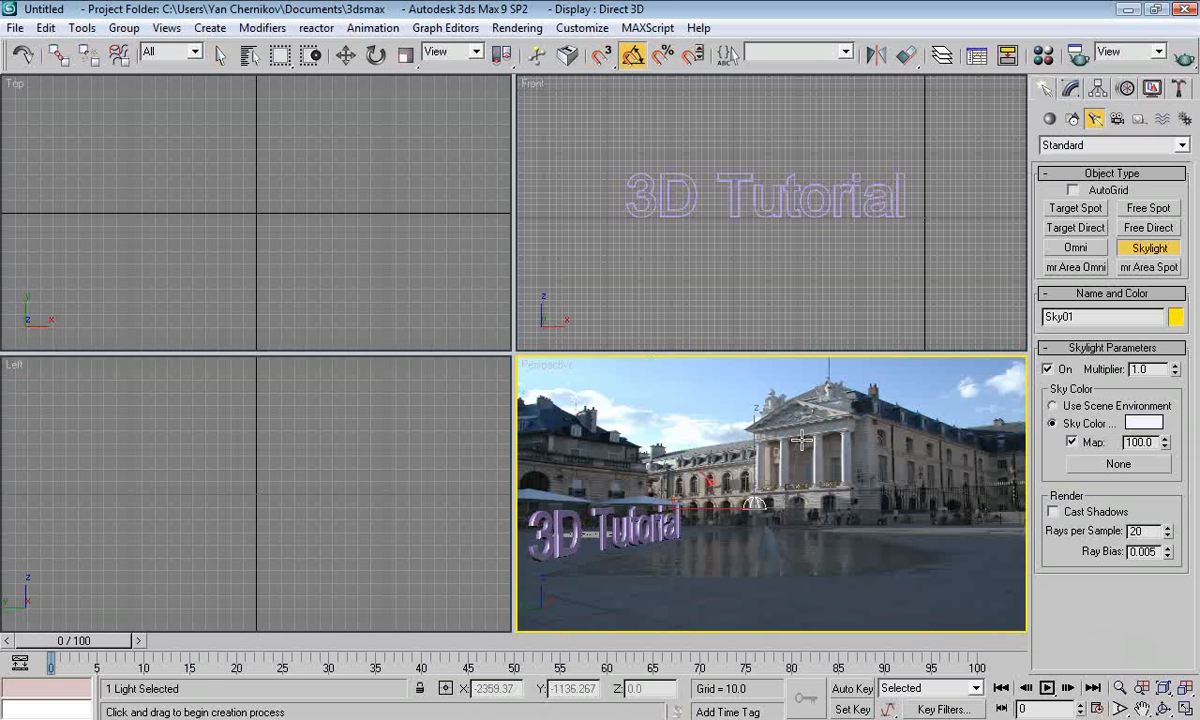
mouse_move(765, 508)
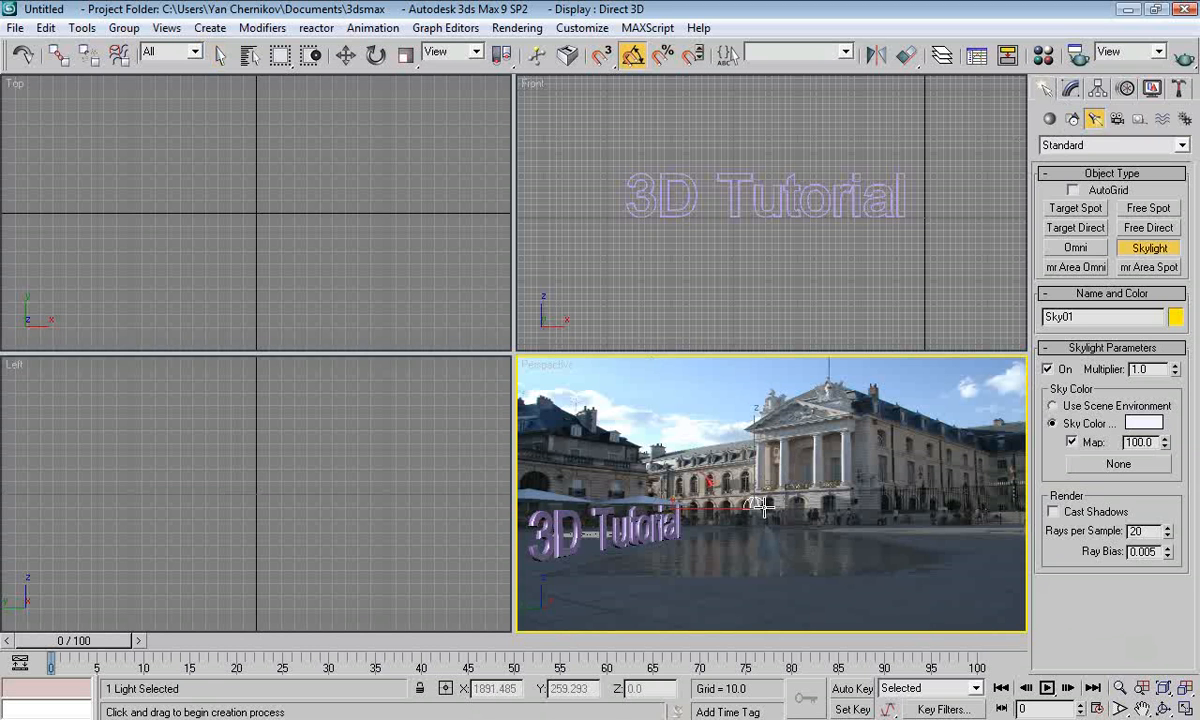
mouse_move(752, 540)
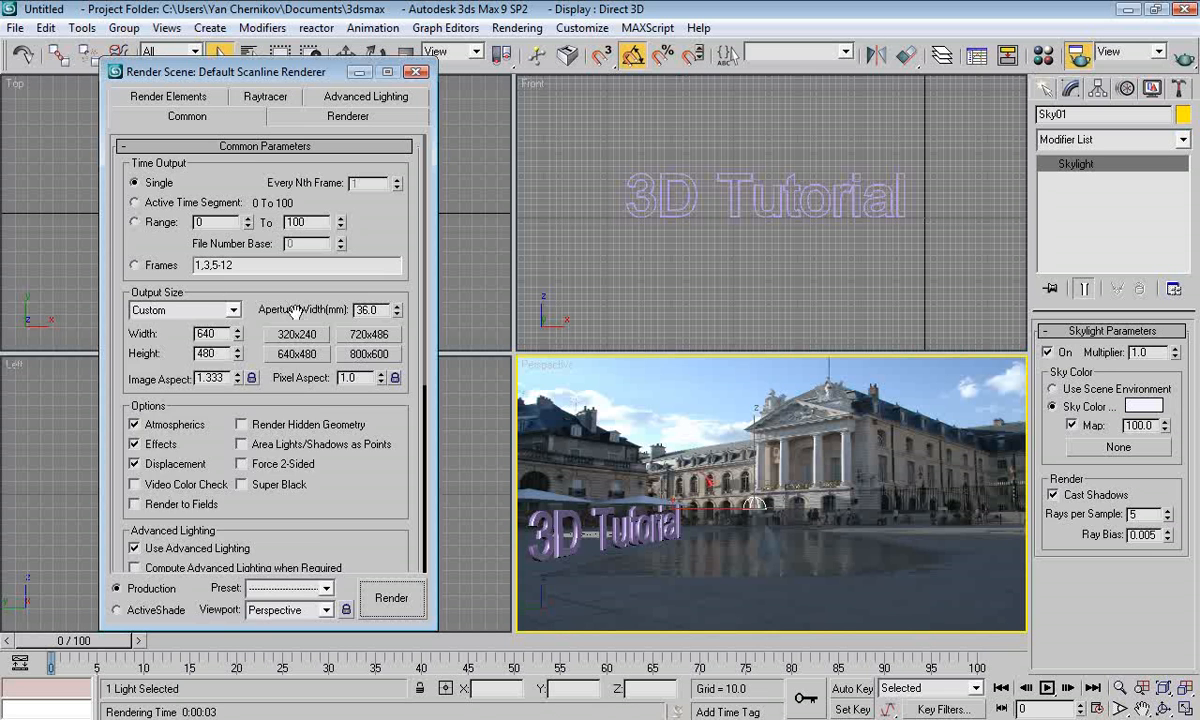
Set the render output to the HDTV 1920x1080 preset and close Render Scene
left_click(184, 309)
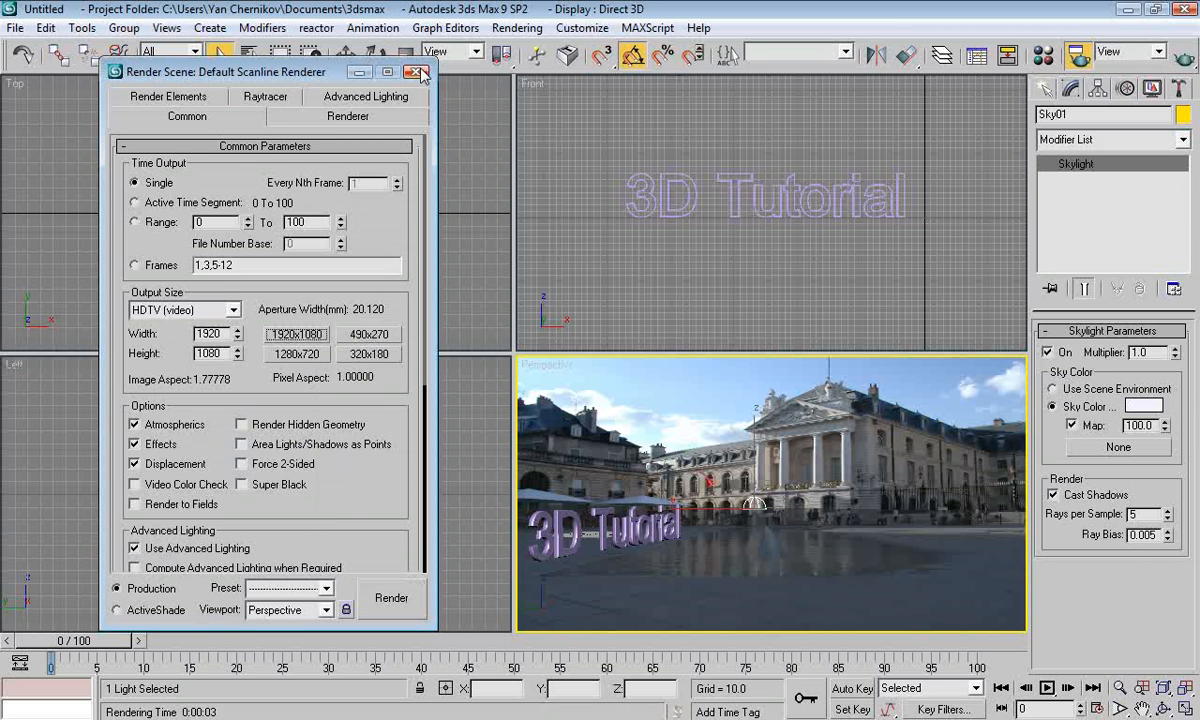
left_click(391, 597)
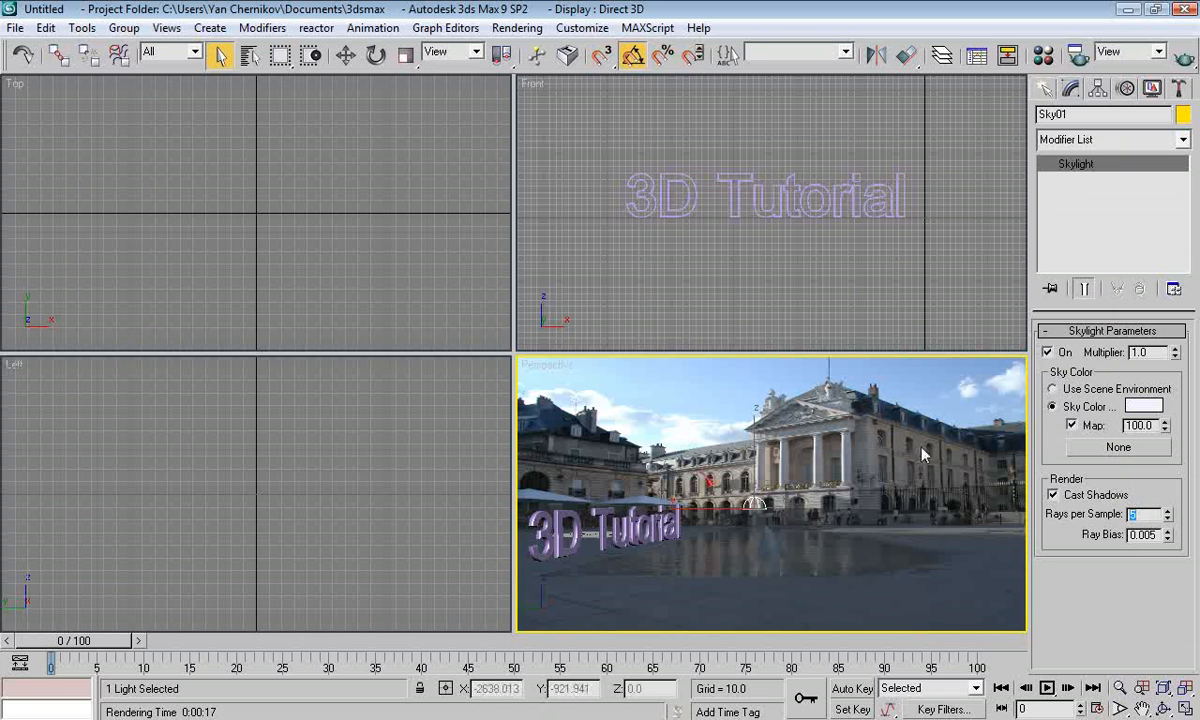
mouse_move(810, 383)
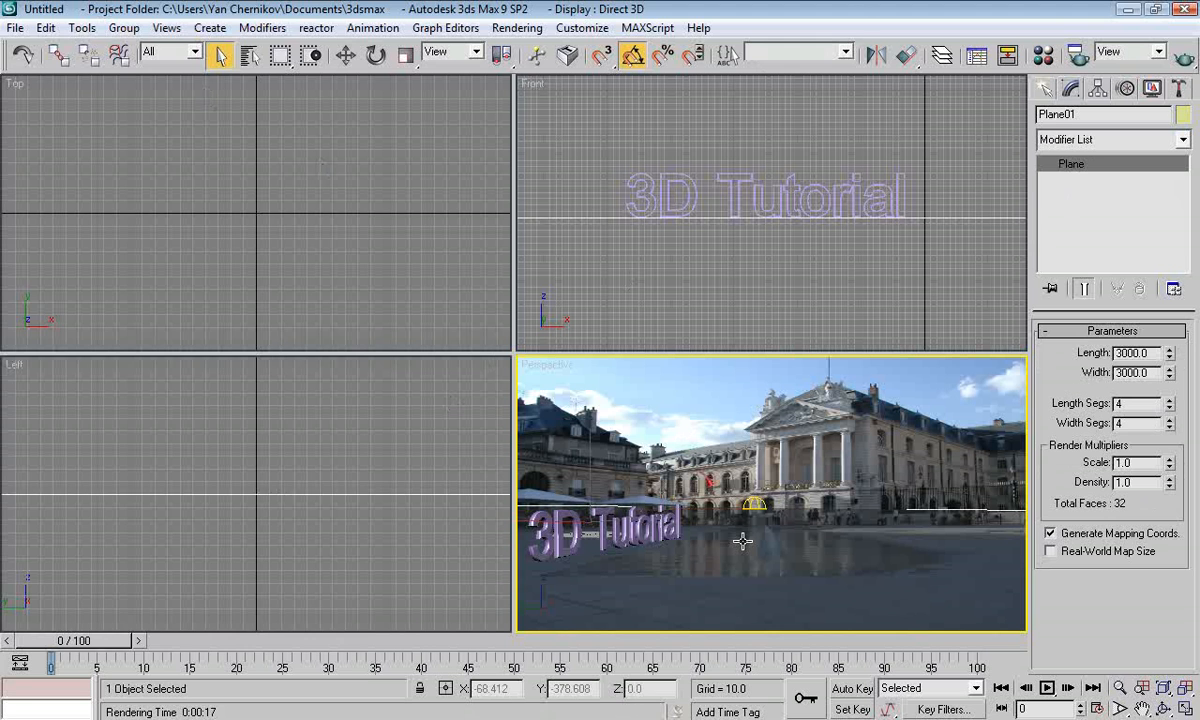
In the Material Editor, load the 3dsmax.mat library and find Stones_Benedeti for the text
left_click(1043, 55)
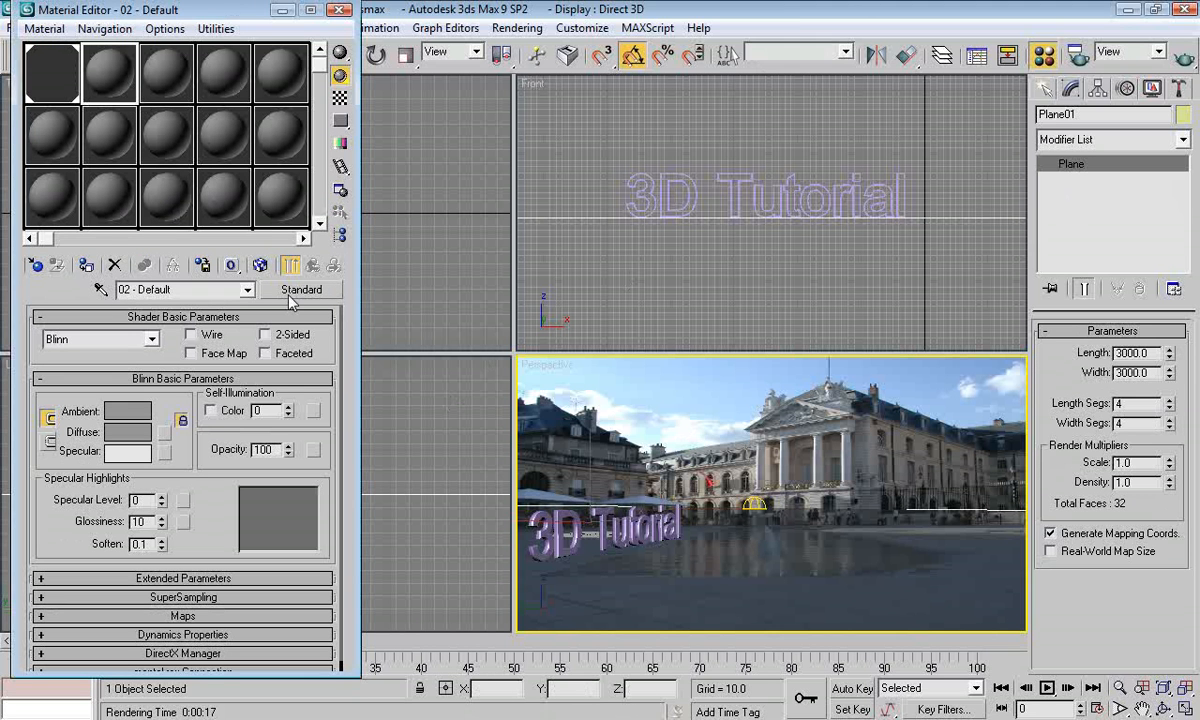
left_click(302, 289)
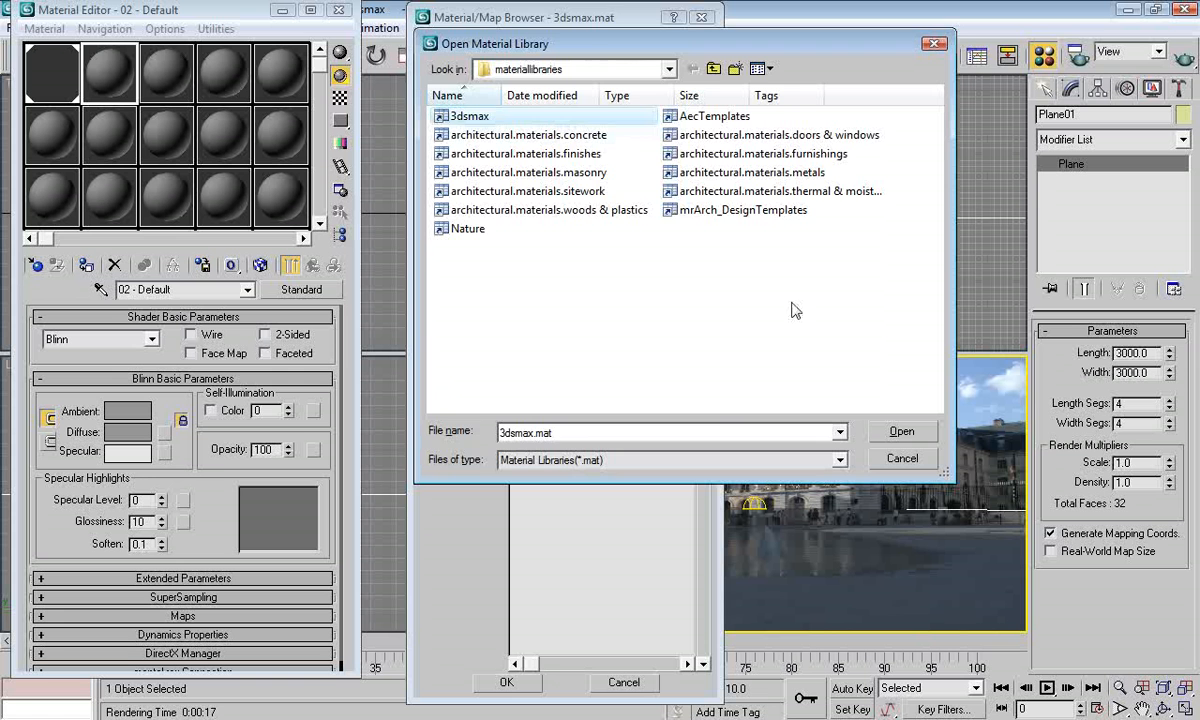
left_click(901, 431)
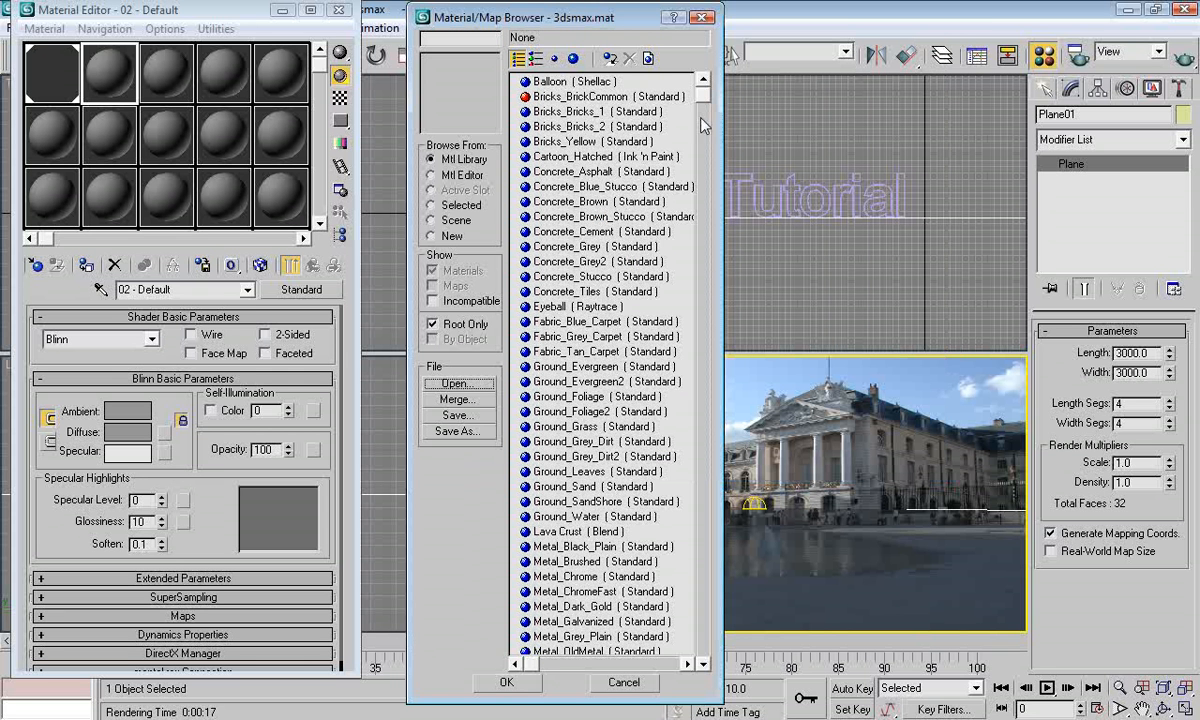
left_click(554, 58)
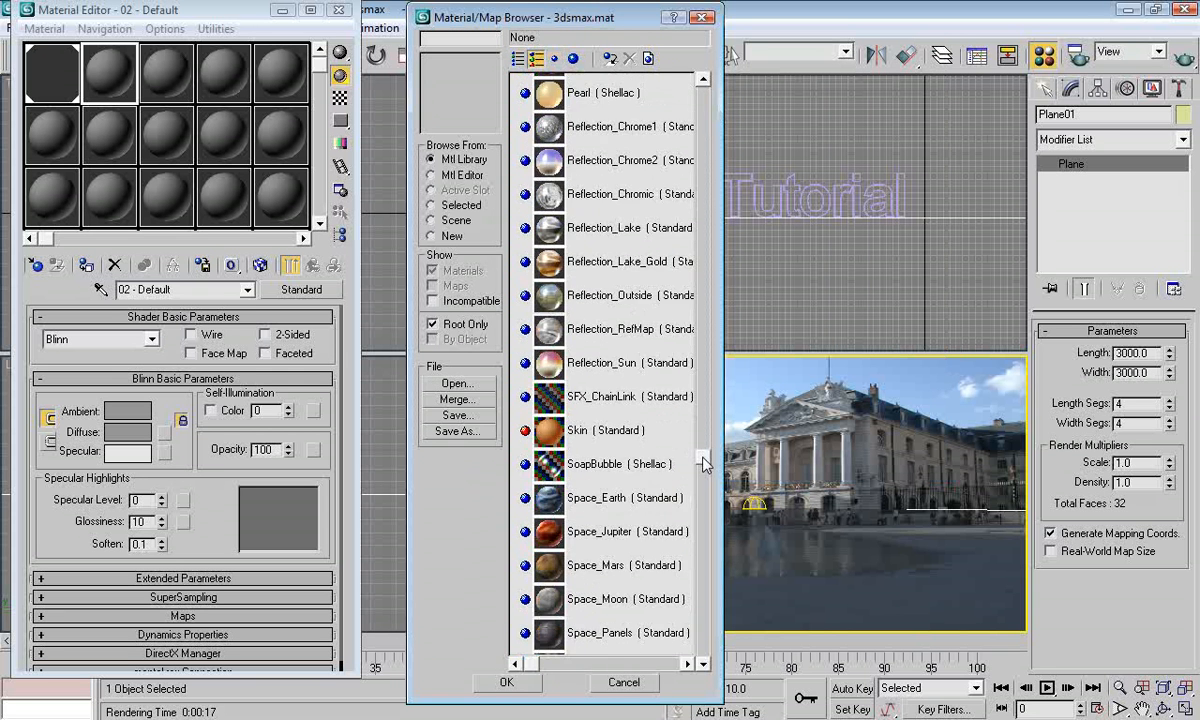
scroll("down", 3)
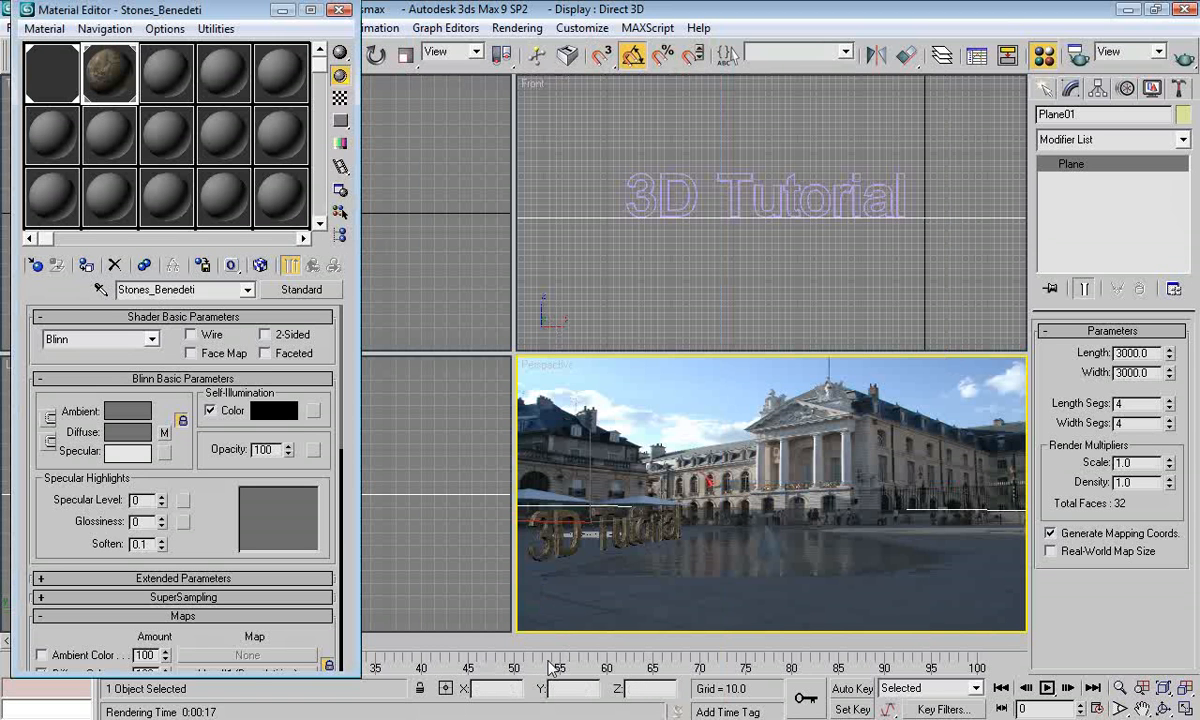
mouse_move(898, 378)
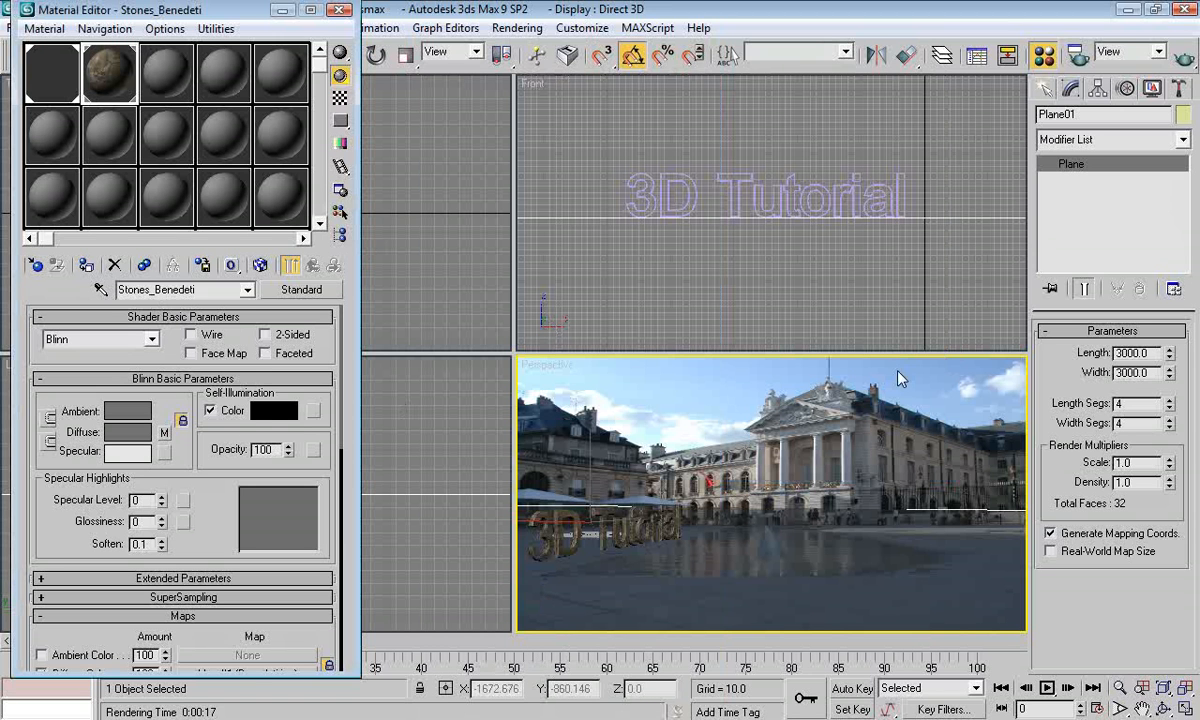
mouse_move(650, 558)
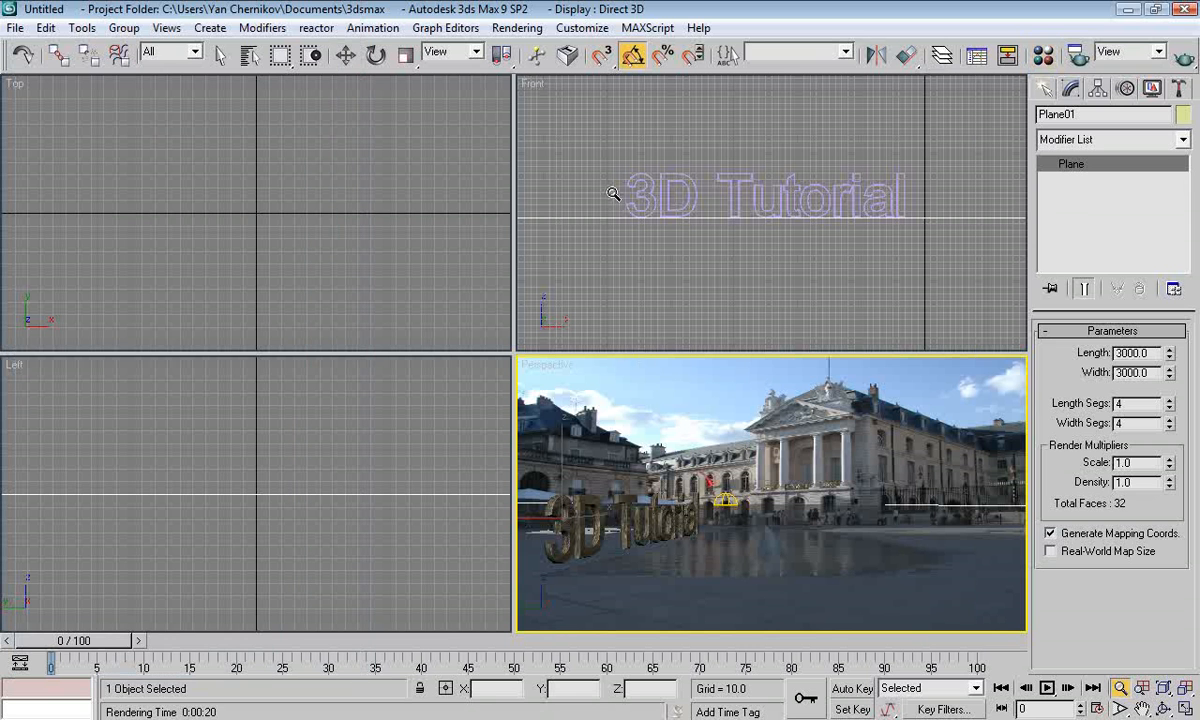
Draw purple Box01 at the square's front right and quick-render the Perspective view
left_click(1044, 88)
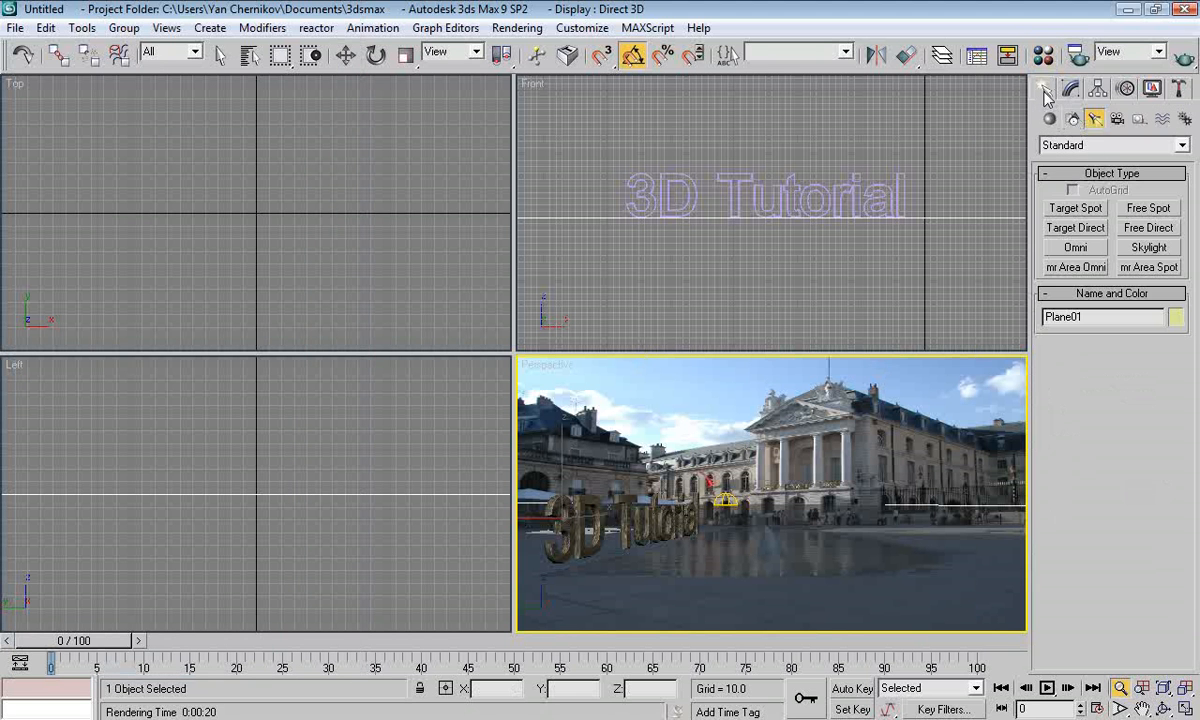
left_click(1049, 89)
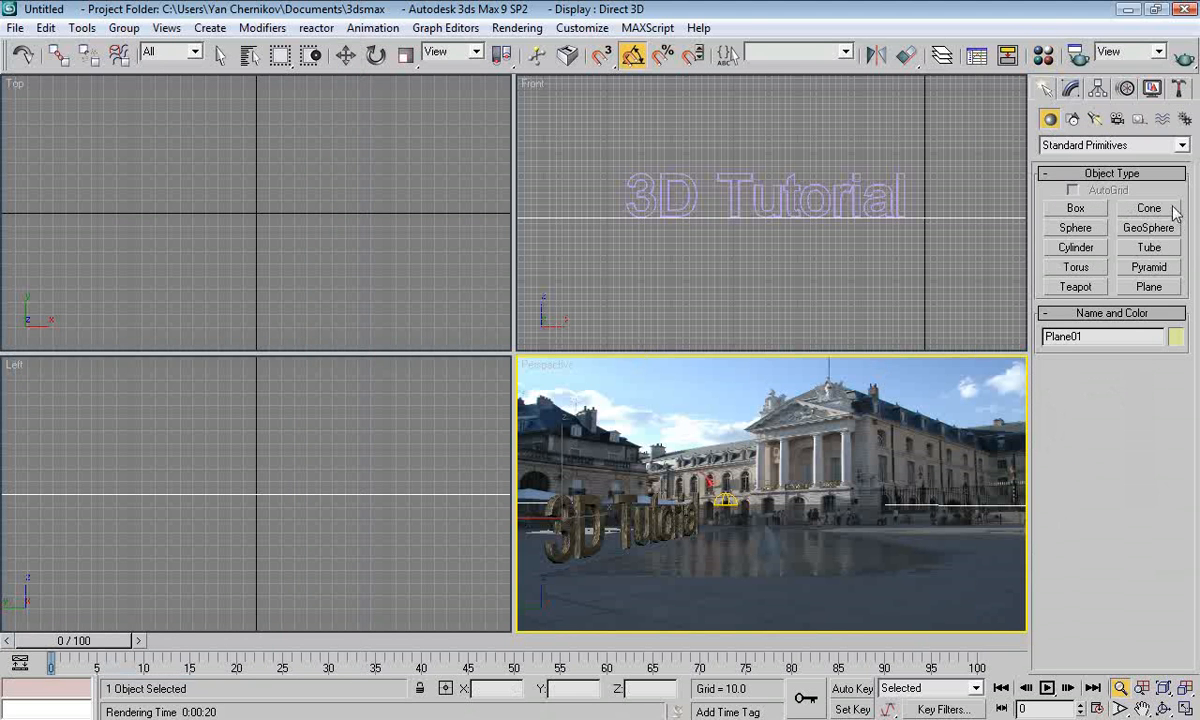
left_click(1075, 208)
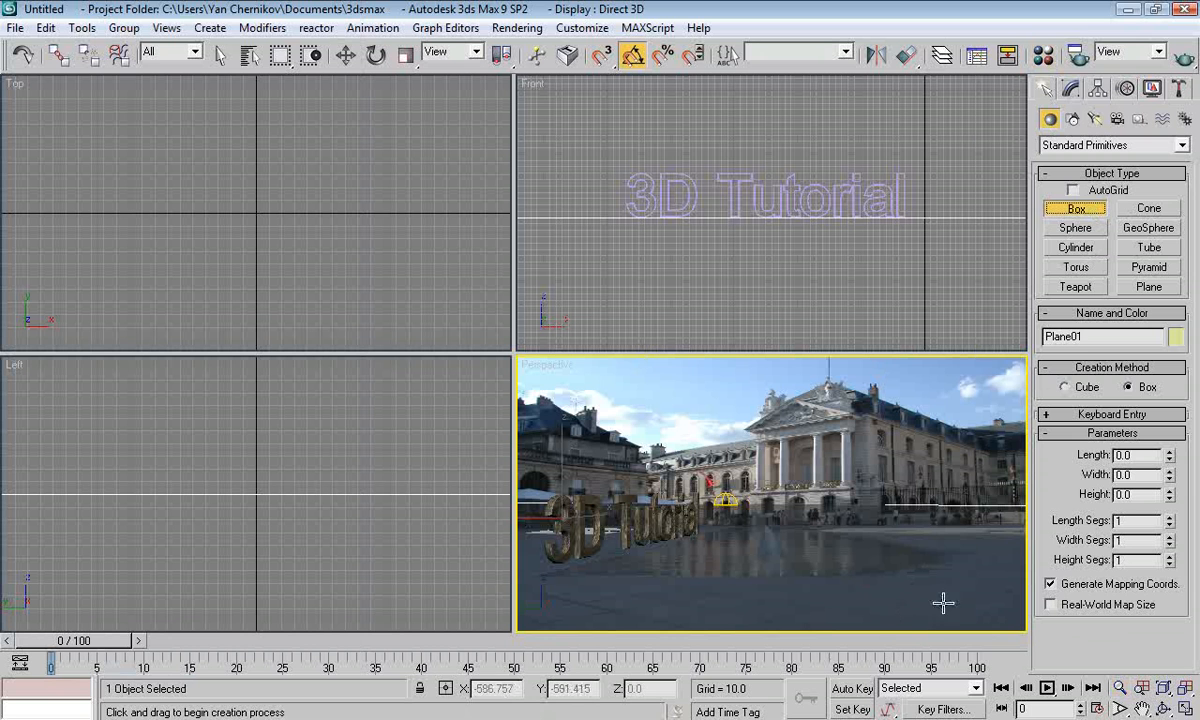
left_click_drag(940, 560, 1010, 605)
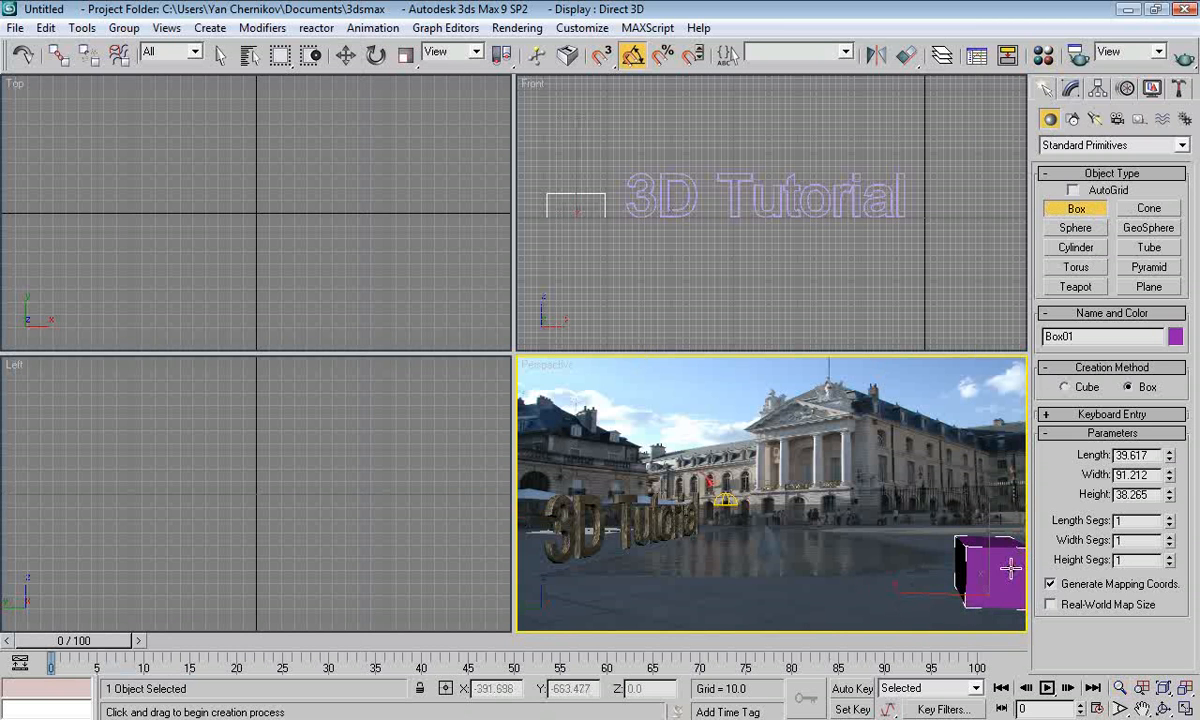
left_click_drag(990, 575, 830, 605)
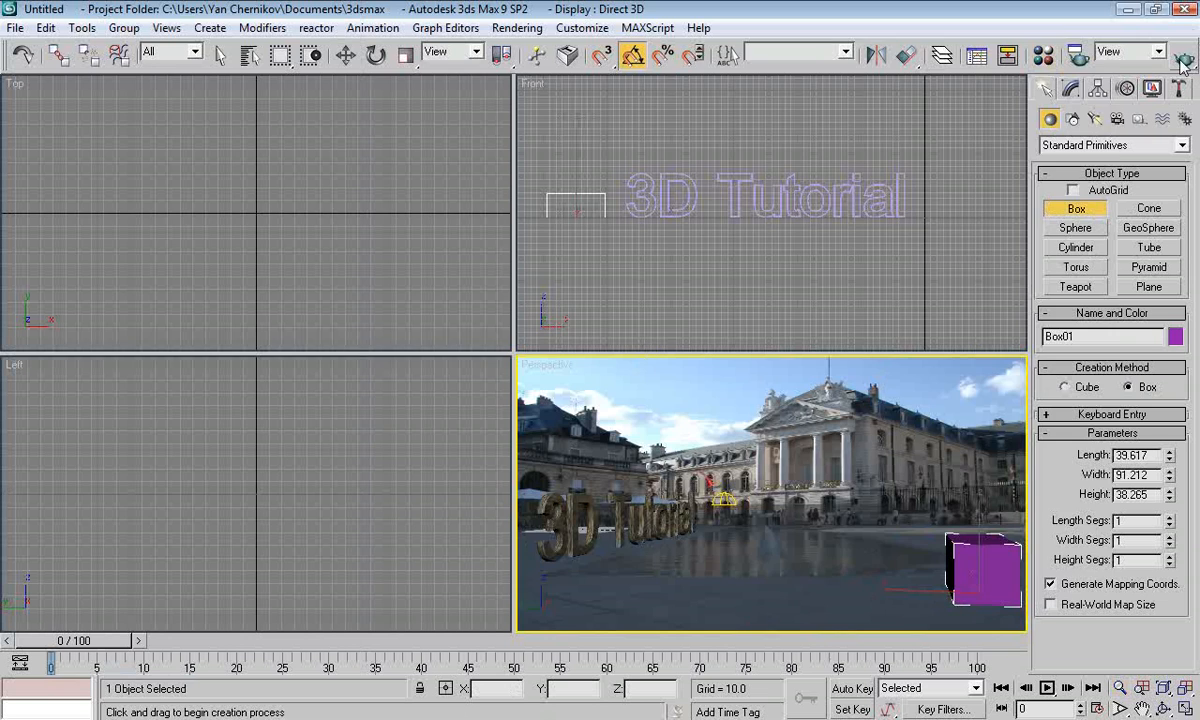
left_click(1178, 55)
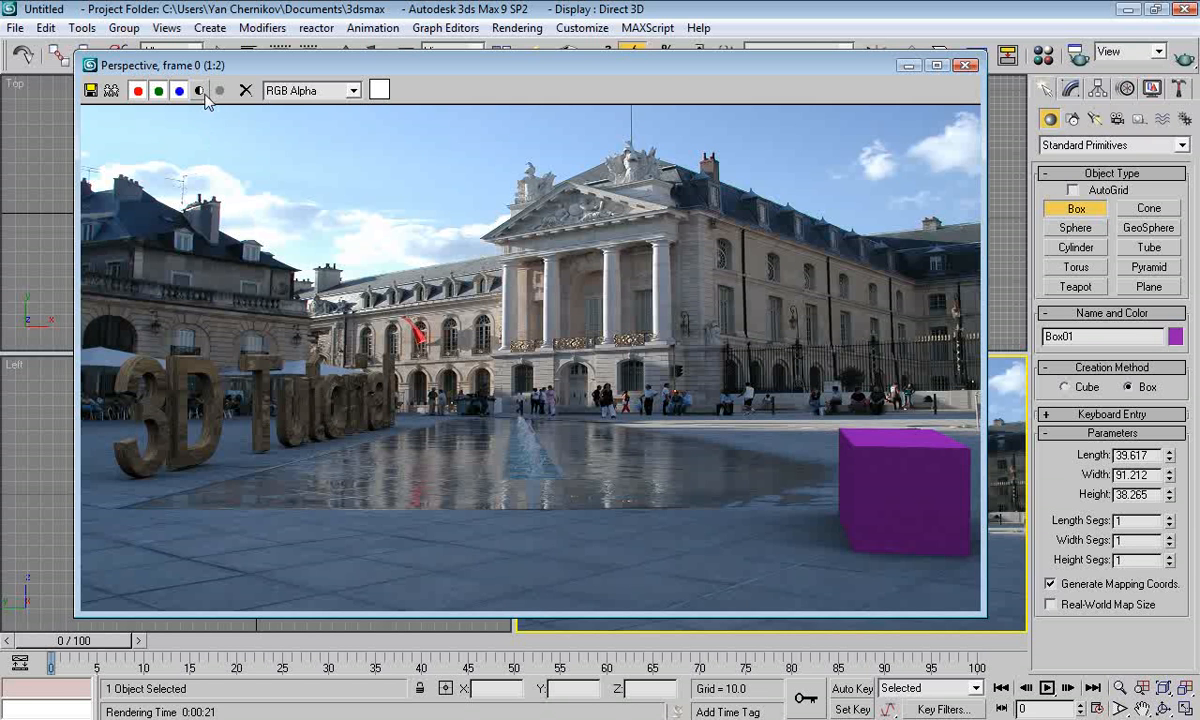
Set Sky01 to 20 rays per sample and re-render the Perspective view
left_click(199, 90)
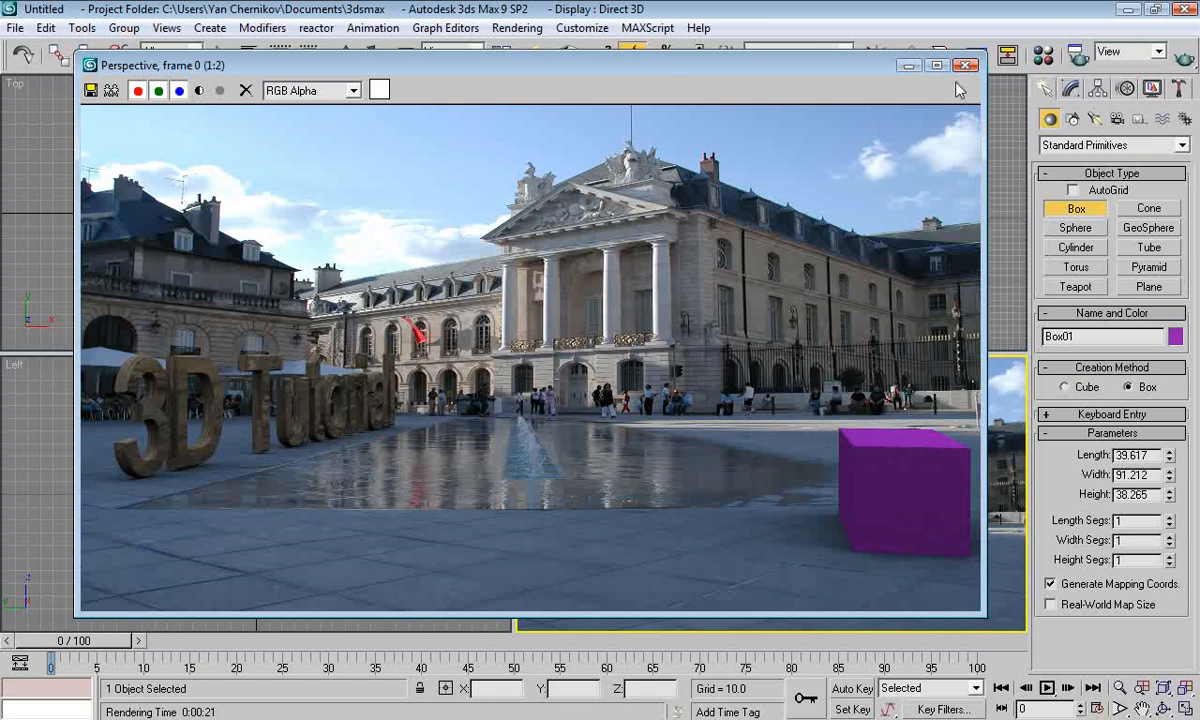
left_click(964, 65)
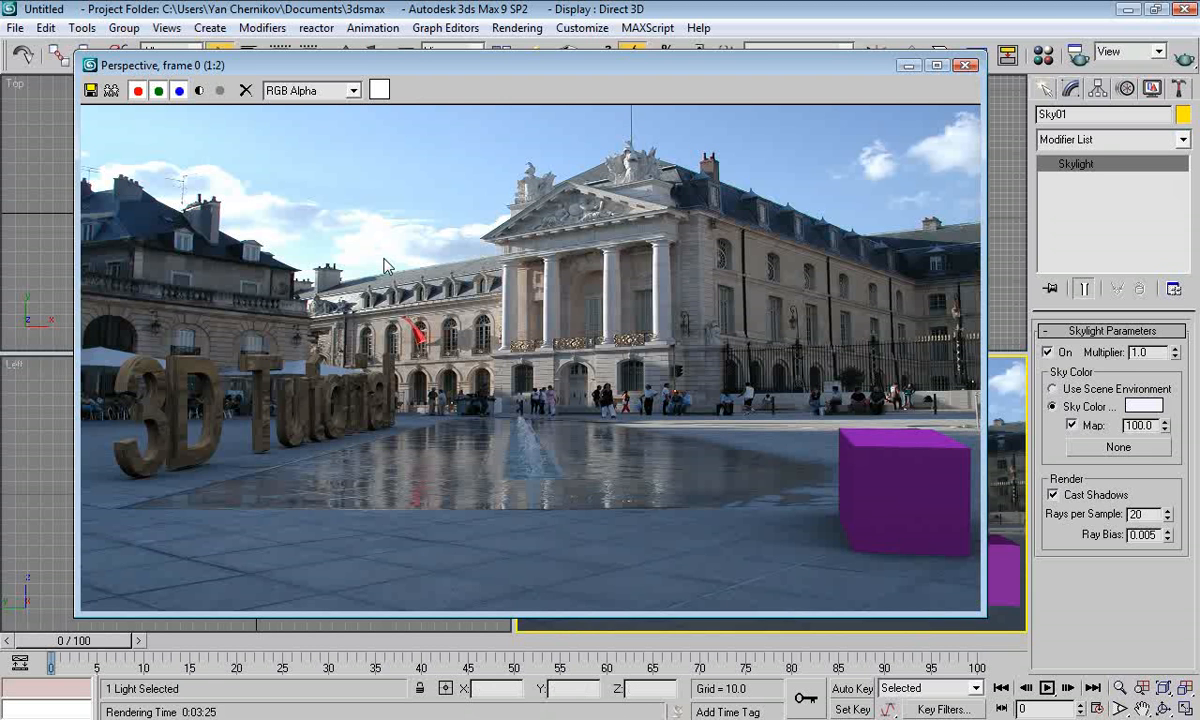
mouse_move(492, 268)
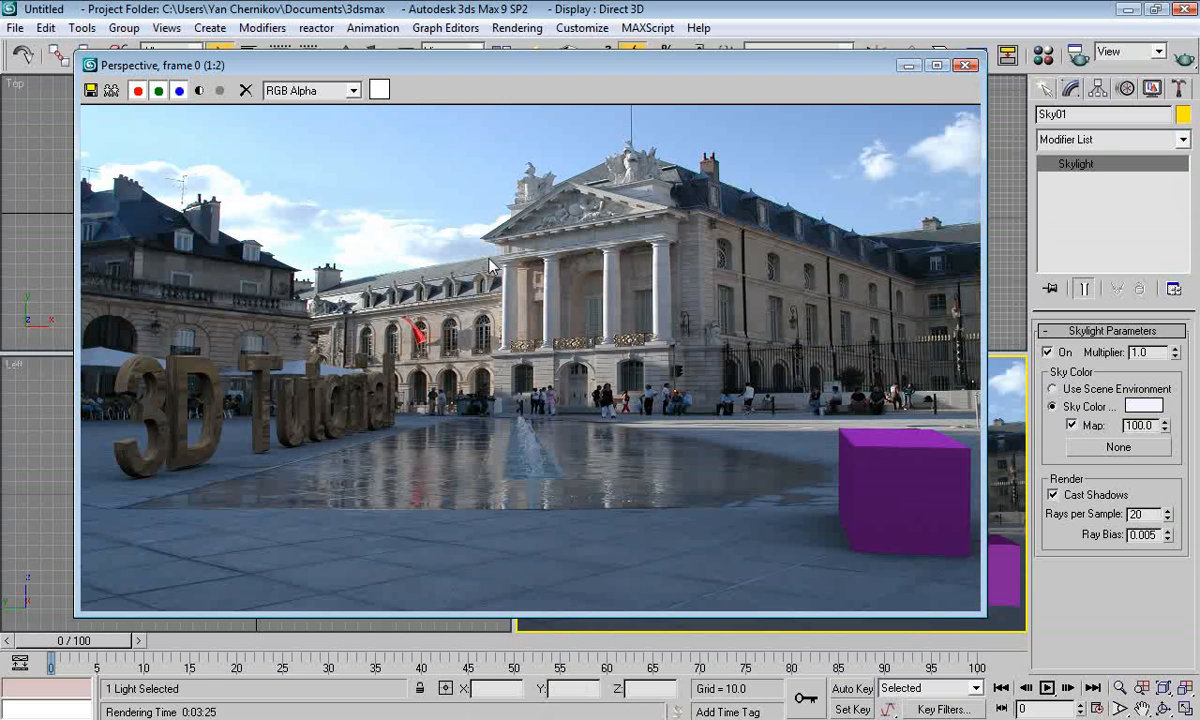
mouse_move(558, 323)
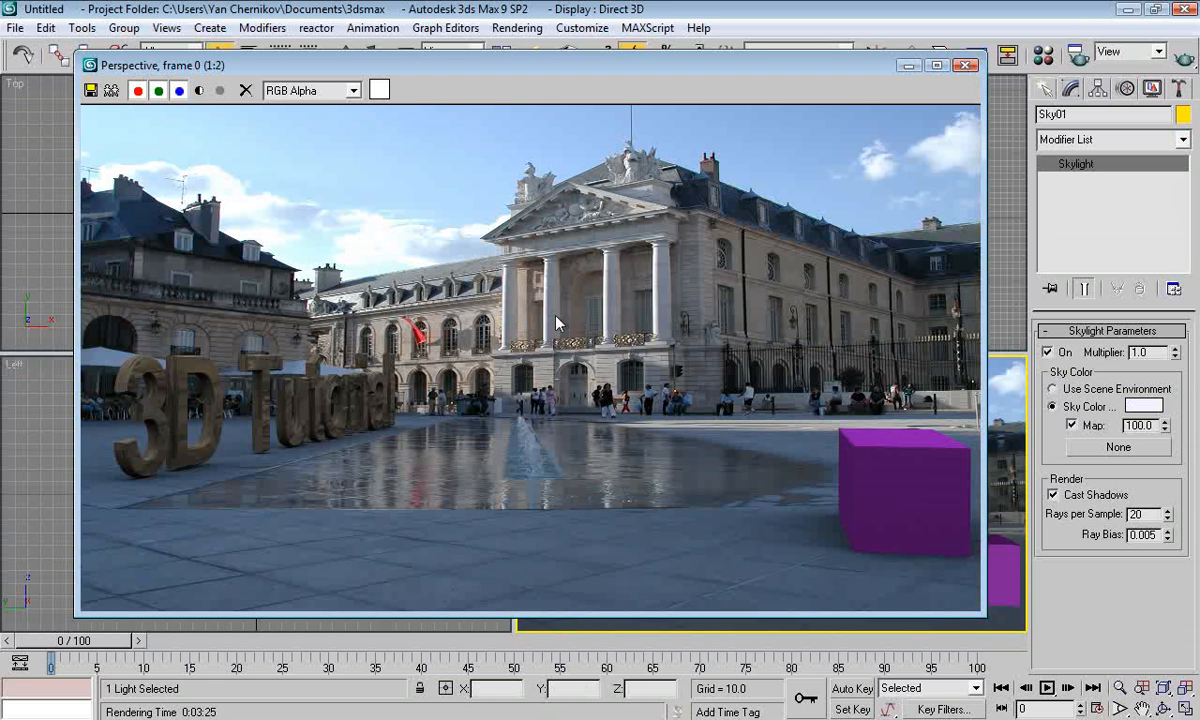
mouse_move(393, 186)
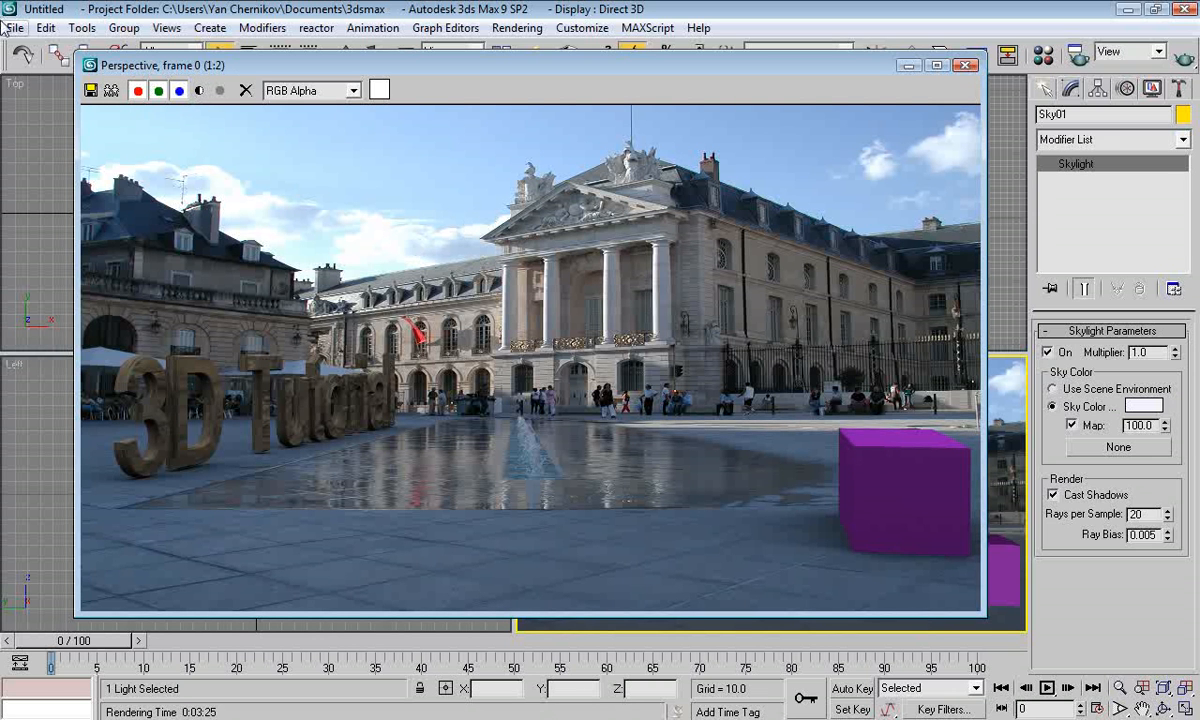
mouse_move(388, 216)
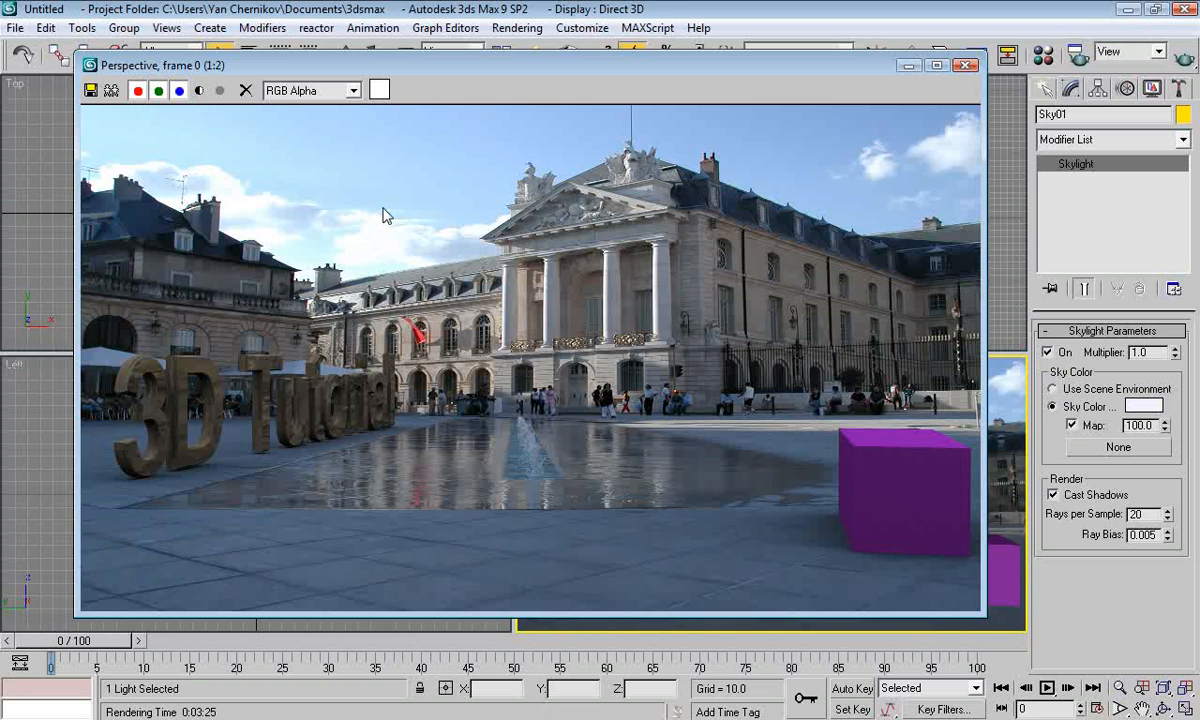